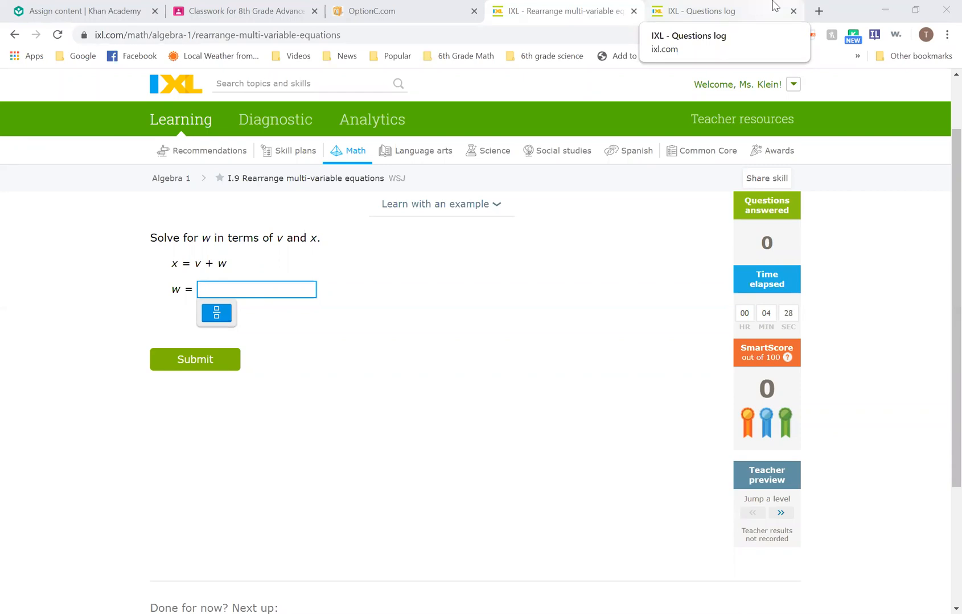
{"action": "mouse_move", "coordinate": [825, 95]}
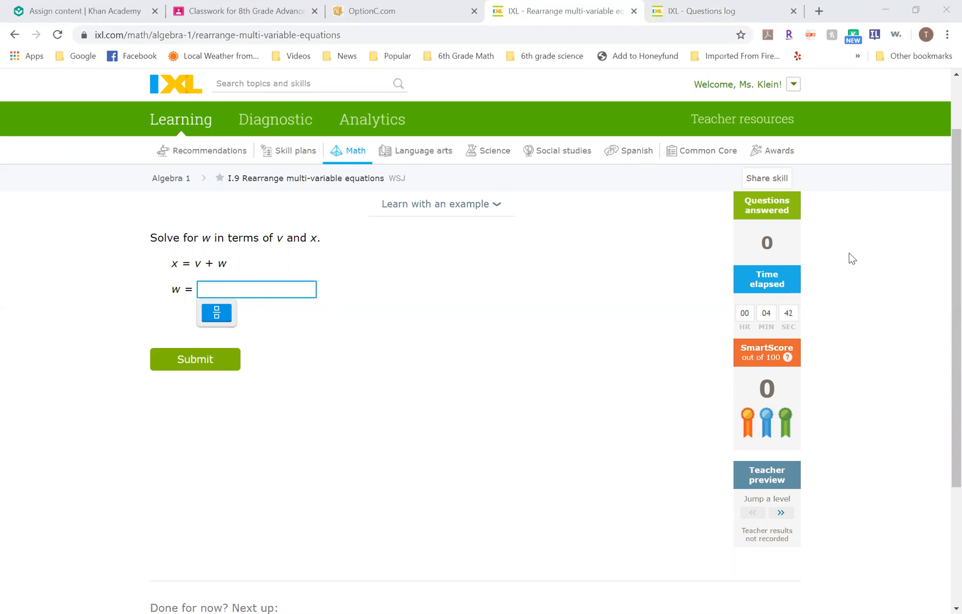
{"action": "mouse_move", "coordinate": [916, 132]}
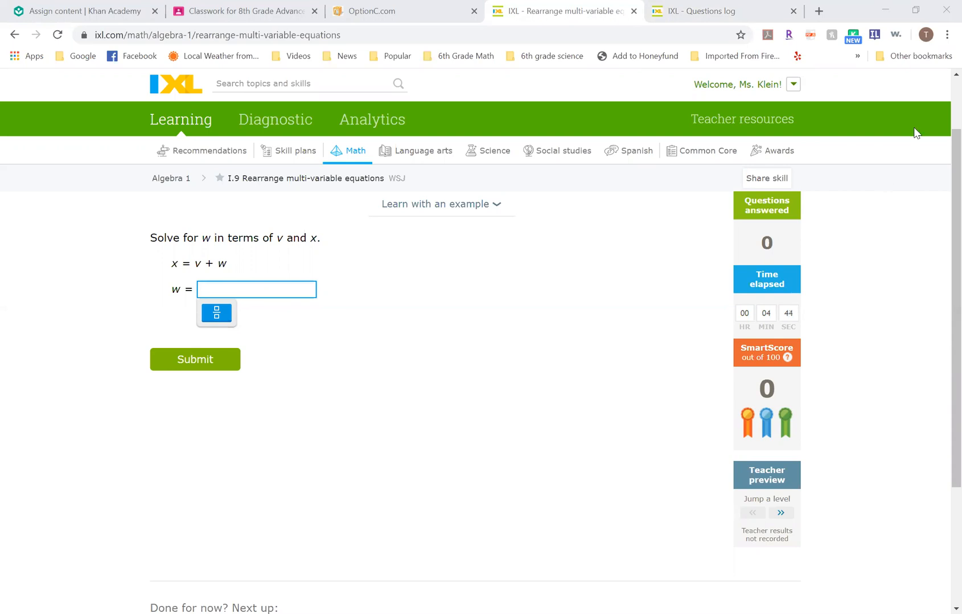
{"action": "mouse_move", "coordinate": [908, 74]}
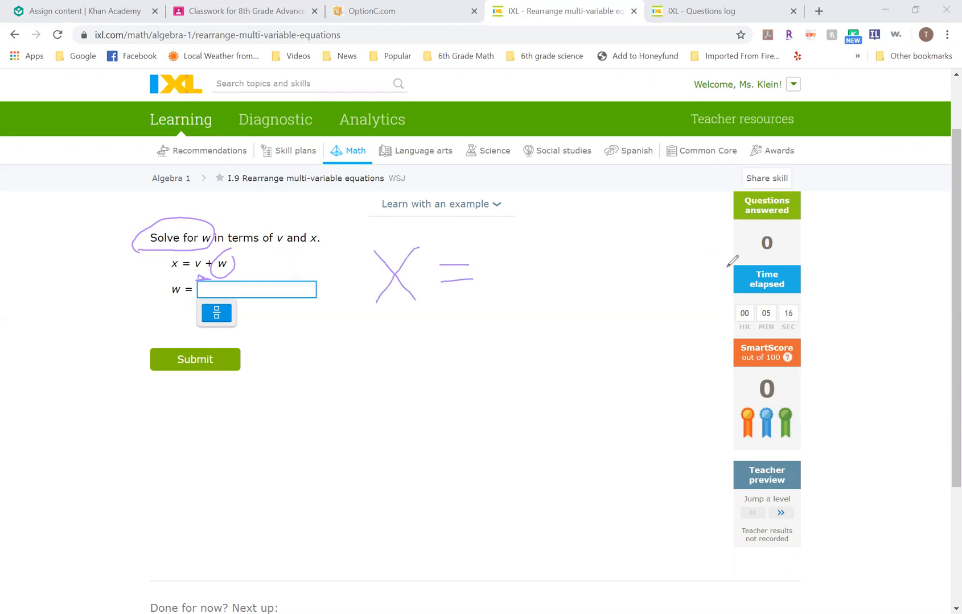
Handwrite x = v + w and the rearranged step x − v = w
{"action": "left_click_drag", "start_coordinate": [484, 263], "coordinate": [546, 263]}
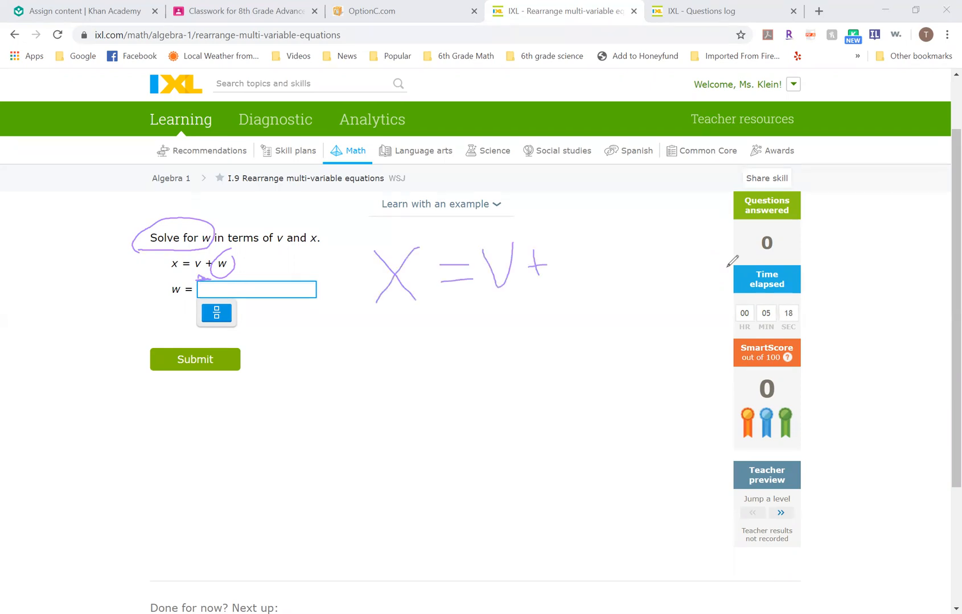
{"action": "left_click_drag", "start_coordinate": [551, 263], "coordinate": [600, 283]}
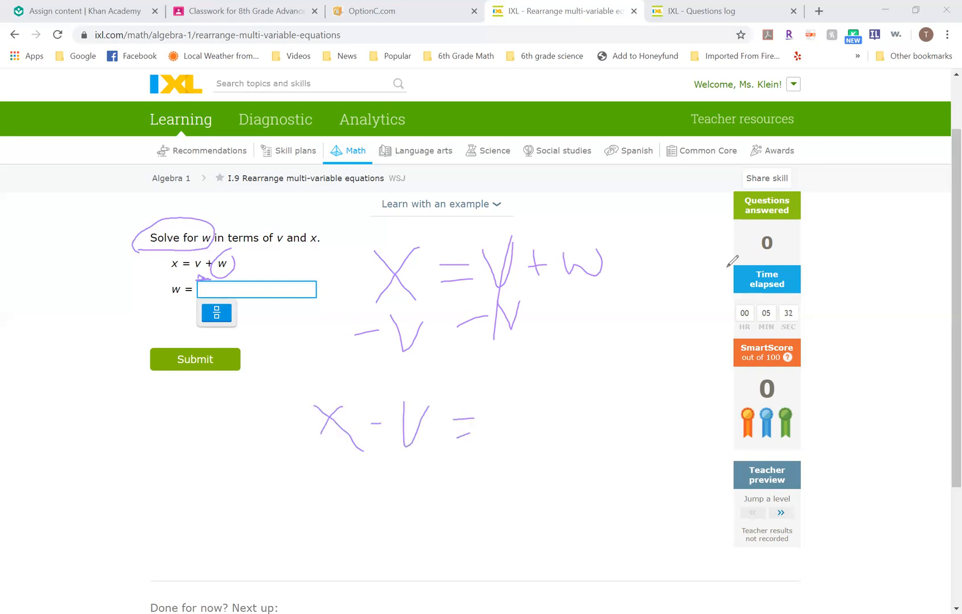
{"action": "left_click_drag", "start_coordinate": [478, 426], "coordinate": [530, 426]}
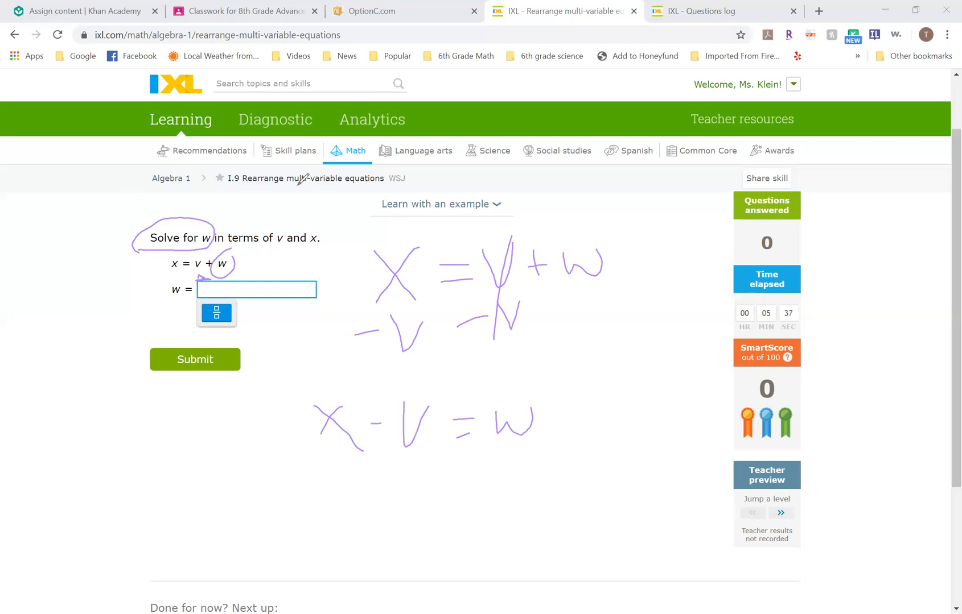
Enter x-v as the answer for w and submit it
{"action": "type", "text": "x"}
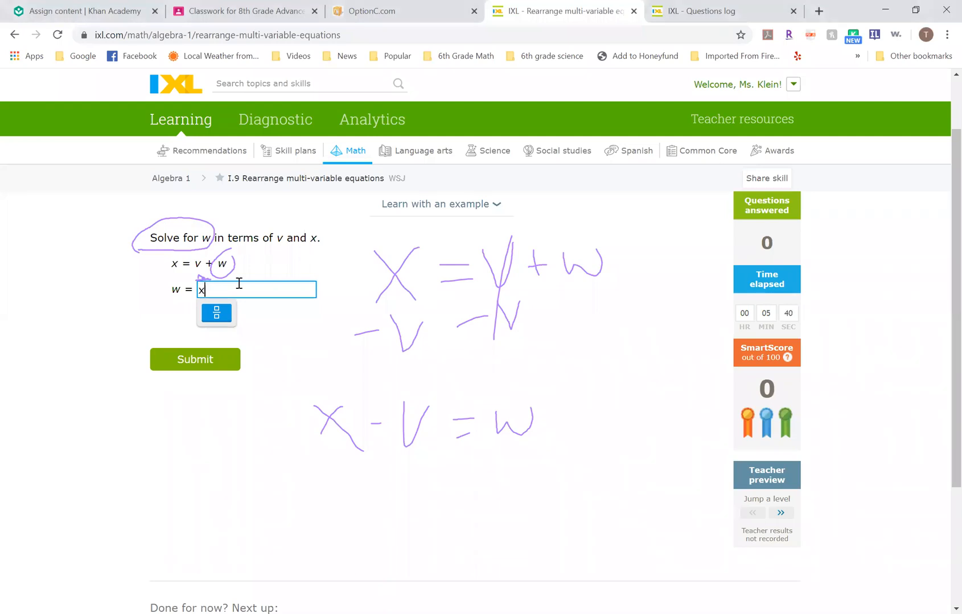
{"action": "type", "text": "-v"}
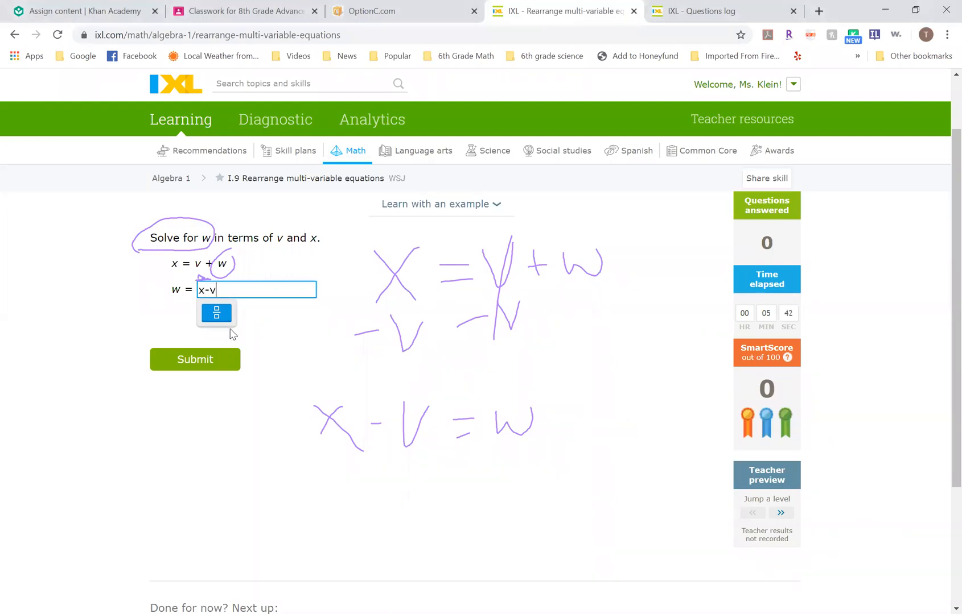
{"action": "left_click", "coordinate": [194, 359]}
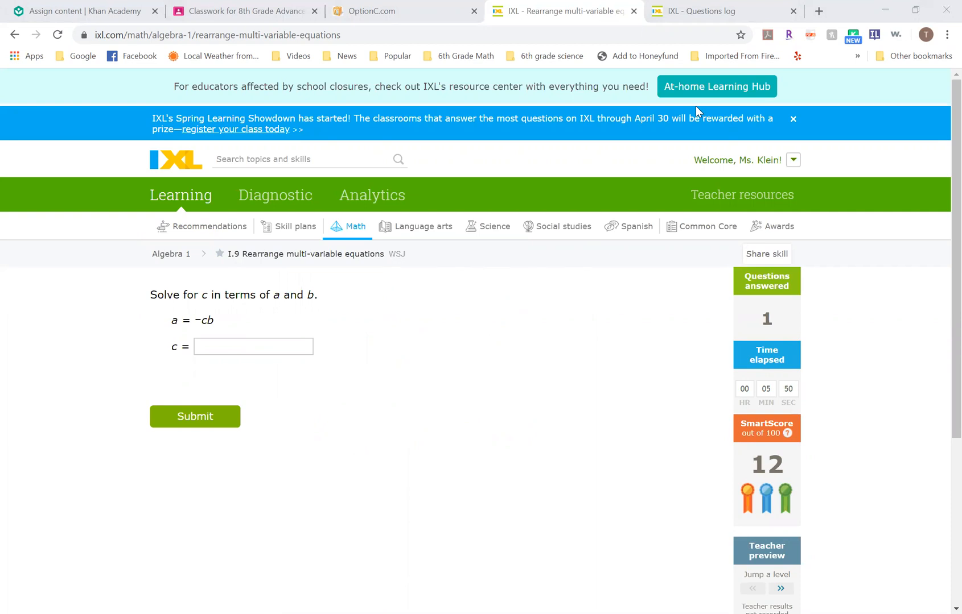
Handwrite a = −cb, marking the negative sign and b in red
{"action": "left_click", "coordinate": [252, 346]}
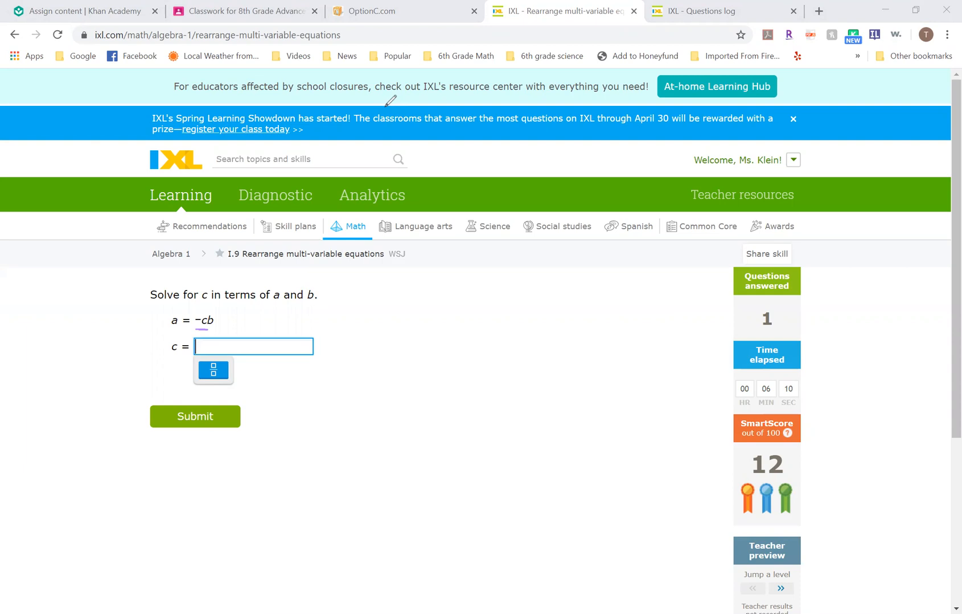
{"action": "left_click_drag", "start_coordinate": [359, 344], "coordinate": [429, 322]}
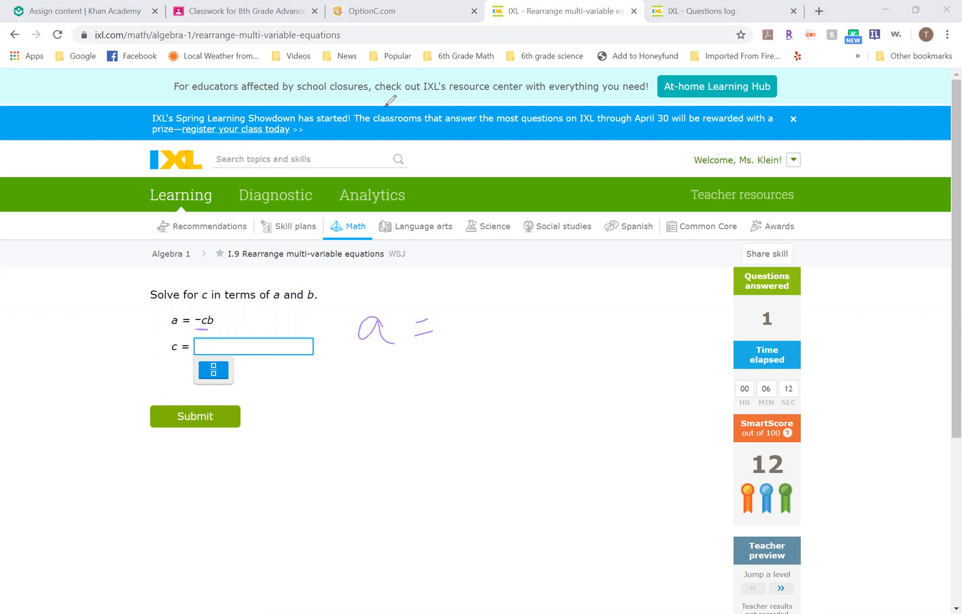
{"action": "left_click_drag", "start_coordinate": [441, 328], "coordinate": [518, 328]}
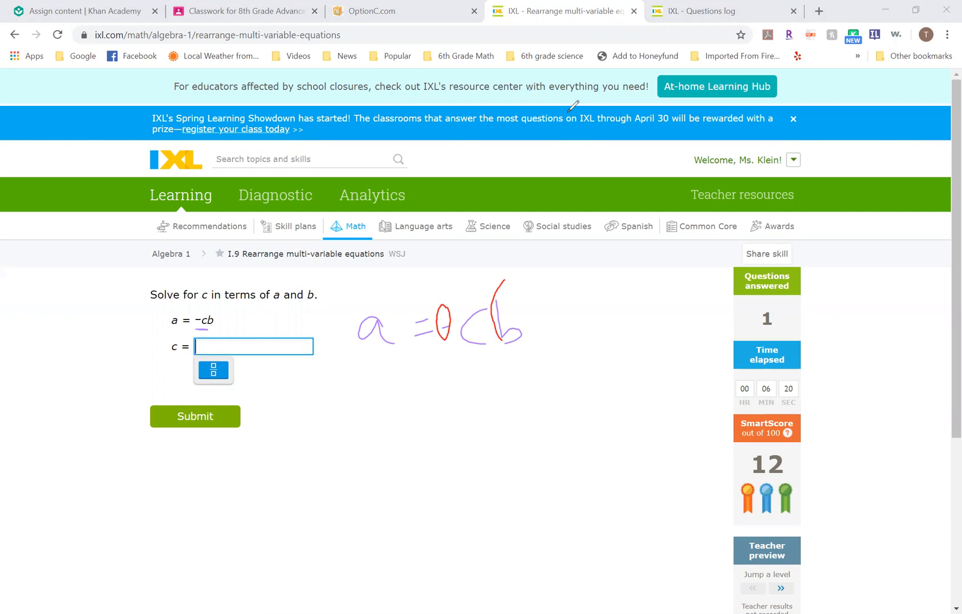
{"action": "left_click_drag", "start_coordinate": [503, 282], "coordinate": [503, 344]}
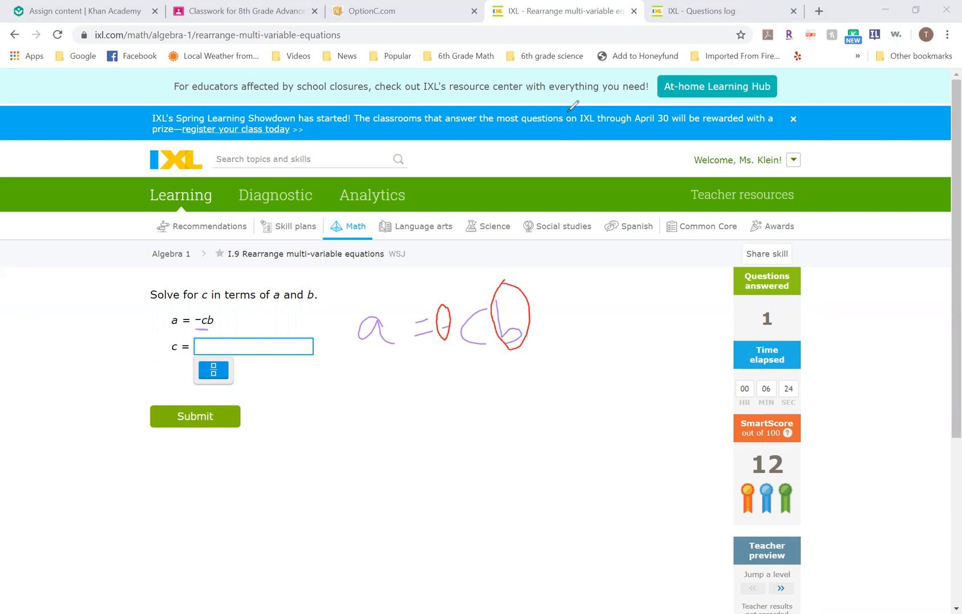
{"action": "left_click_drag", "start_coordinate": [424, 373], "coordinate": [539, 370]}
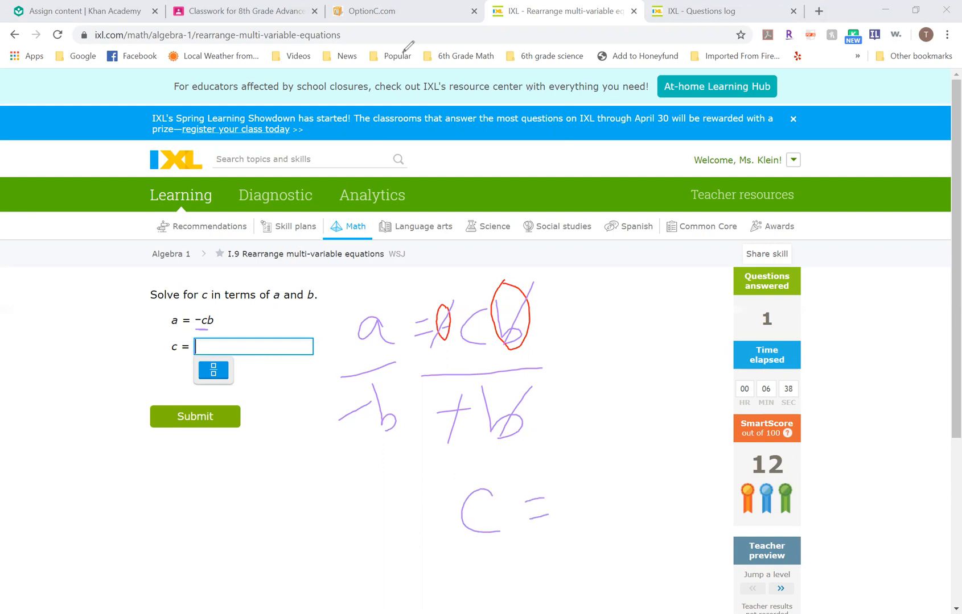
Write the final step c = and submit a over −b for c
{"action": "left_click_drag", "start_coordinate": [552, 466], "coordinate": [607, 540]}
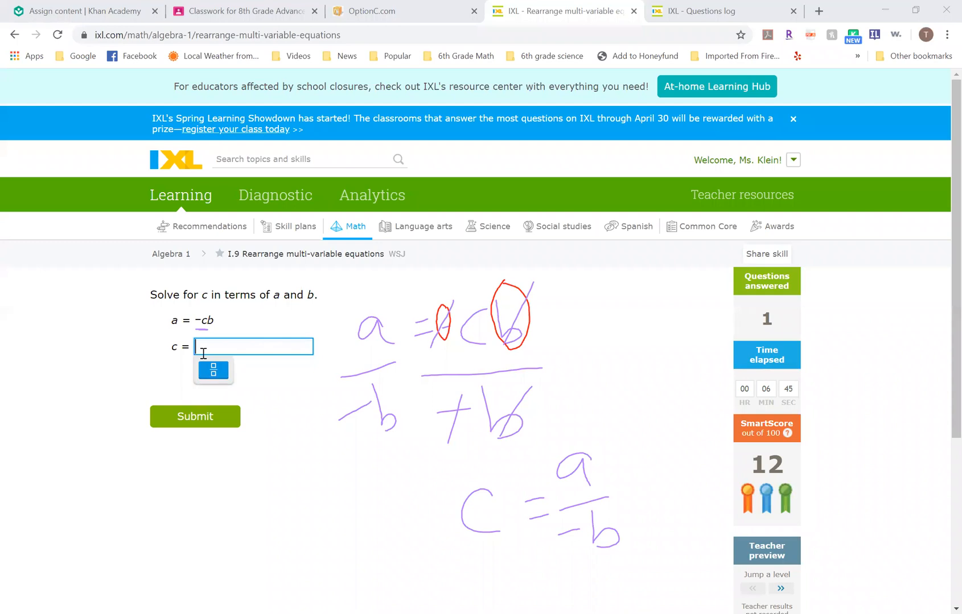
{"action": "type", "text": "a"}
{"action": "type", "text": "-b"}
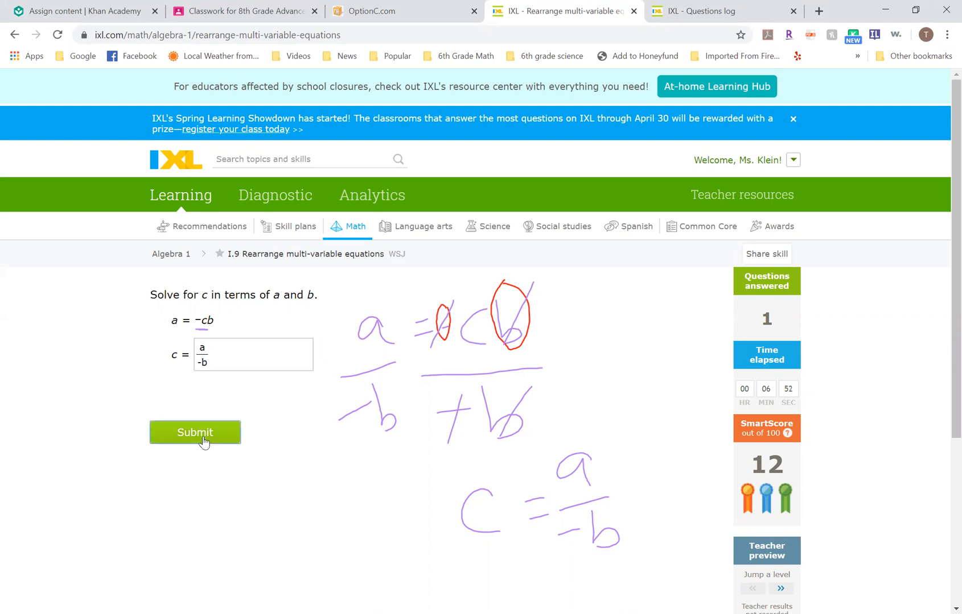
{"action": "left_click", "coordinate": [195, 432]}
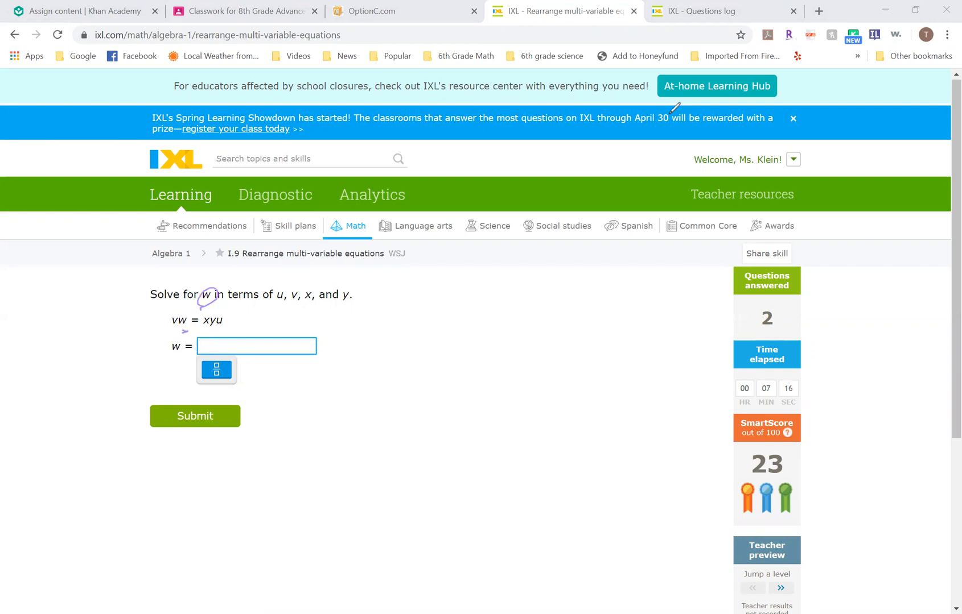
Handwrite vw = xyu and divide both sides by v
{"action": "left_click_drag", "start_coordinate": [387, 313], "coordinate": [448, 350]}
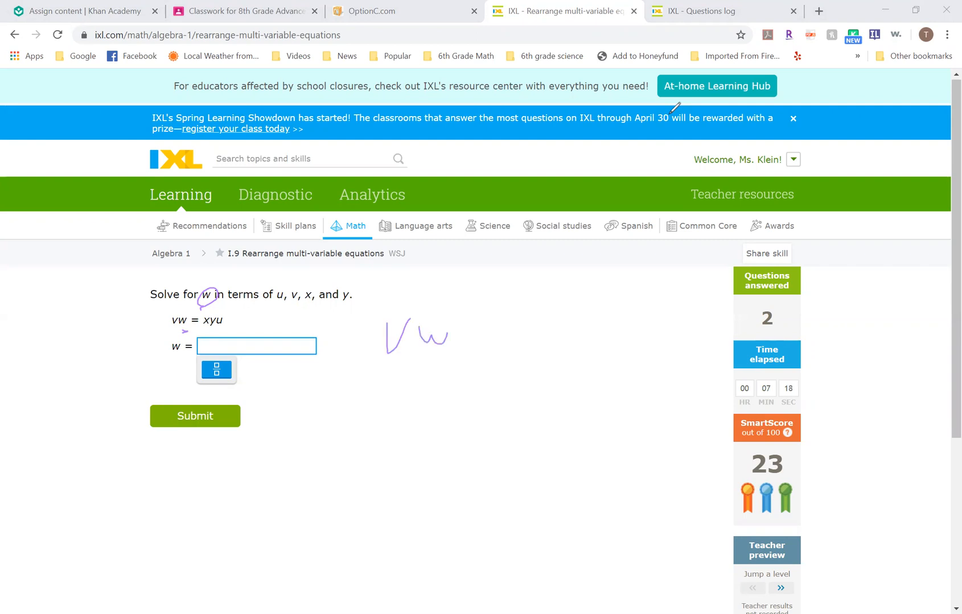
{"action": "left_click_drag", "start_coordinate": [448, 334], "coordinate": [521, 334]}
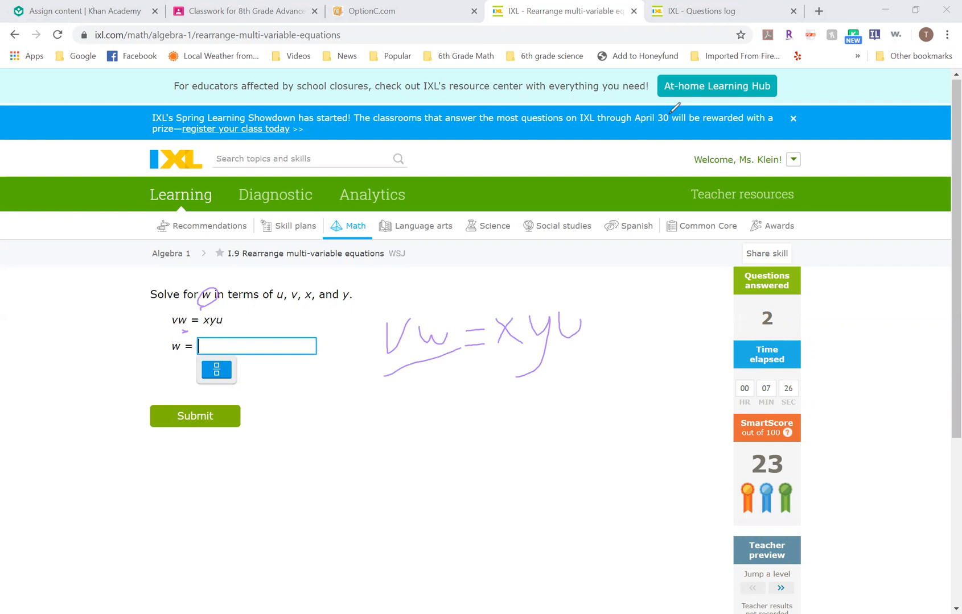
{"action": "left_click_drag", "start_coordinate": [399, 368], "coordinate": [429, 399]}
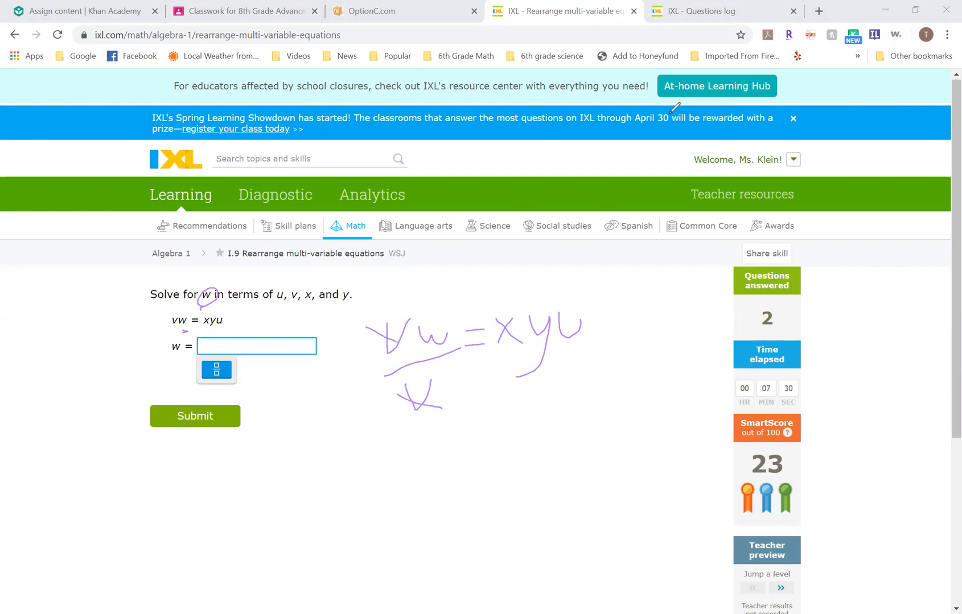
{"action": "left_click_drag", "start_coordinate": [552, 355], "coordinate": [561, 392]}
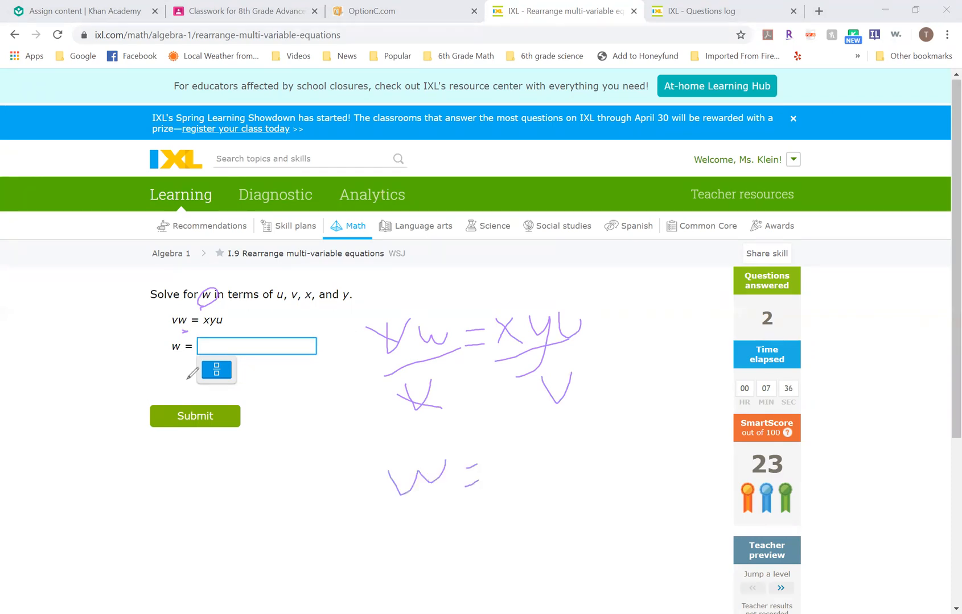
{"action": "left_click_drag", "start_coordinate": [485, 441], "coordinate": [559, 466]}
{"action": "type", "text": "x"}
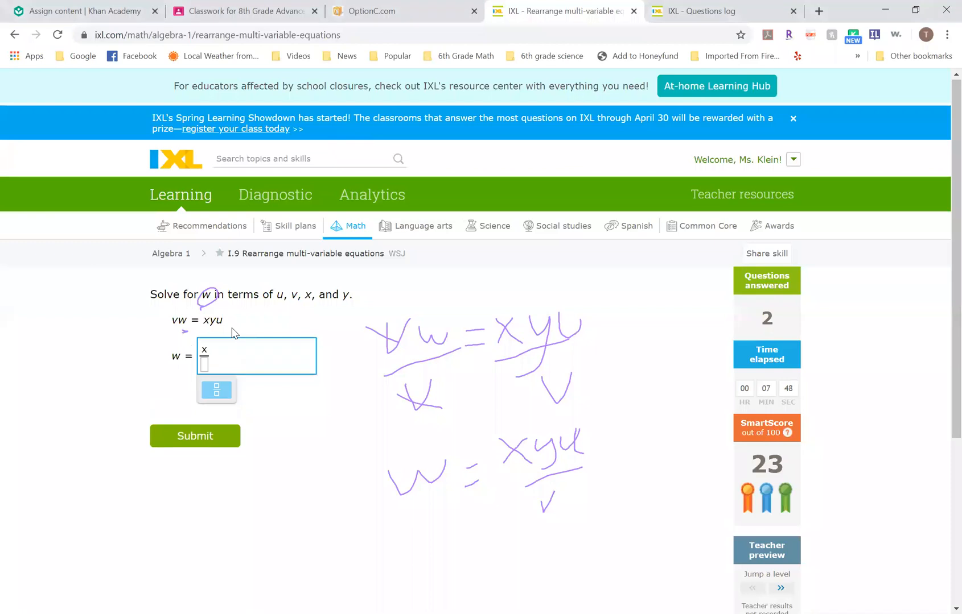
Submit w = xyu over v in the fraction box
{"action": "type", "text": "yu"}
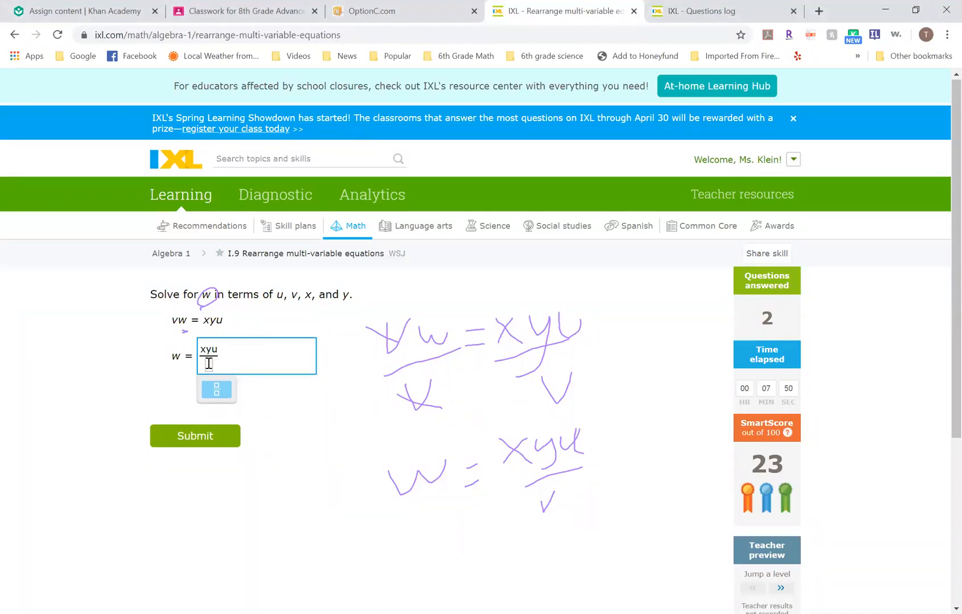
{"action": "type", "text": "v"}
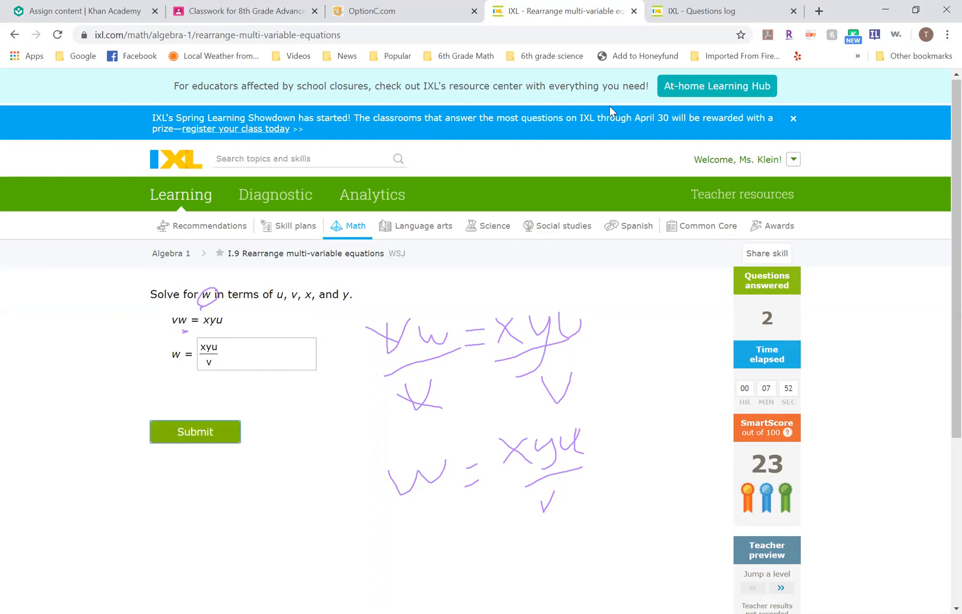
{"action": "left_click", "coordinate": [194, 432]}
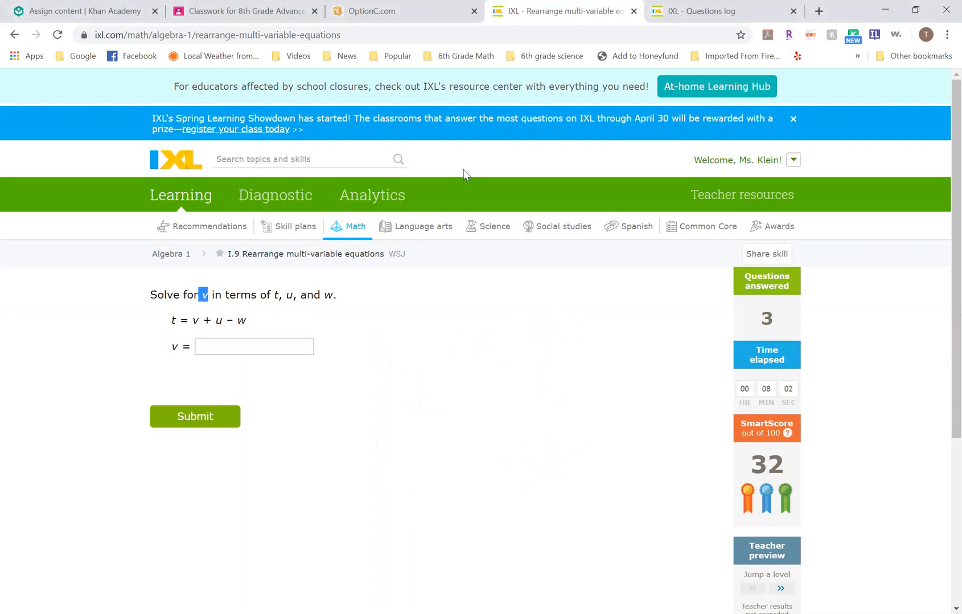
{"action": "mouse_move", "coordinate": [376, 112]}
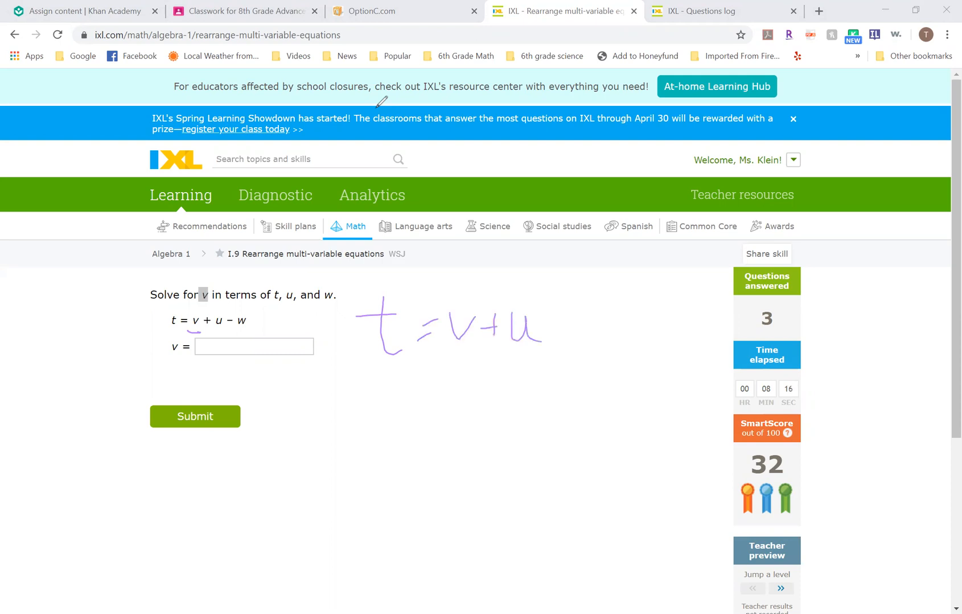
Handwrite t = v + u, add w to both sides, and write t − u + w = v
{"action": "left_click_drag", "start_coordinate": [552, 328], "coordinate": [604, 322]}
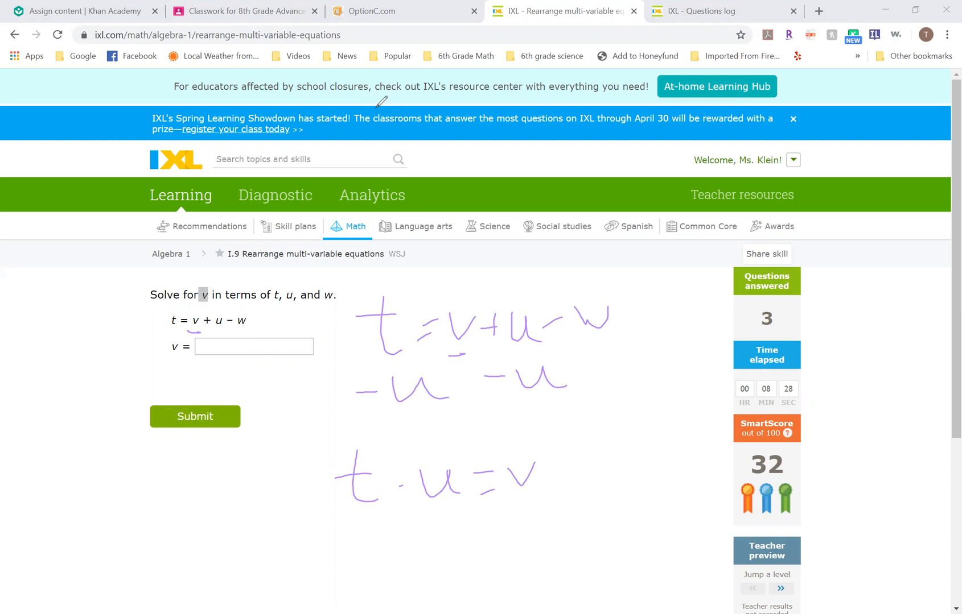
{"action": "left_click_drag", "start_coordinate": [546, 472], "coordinate": [620, 466]}
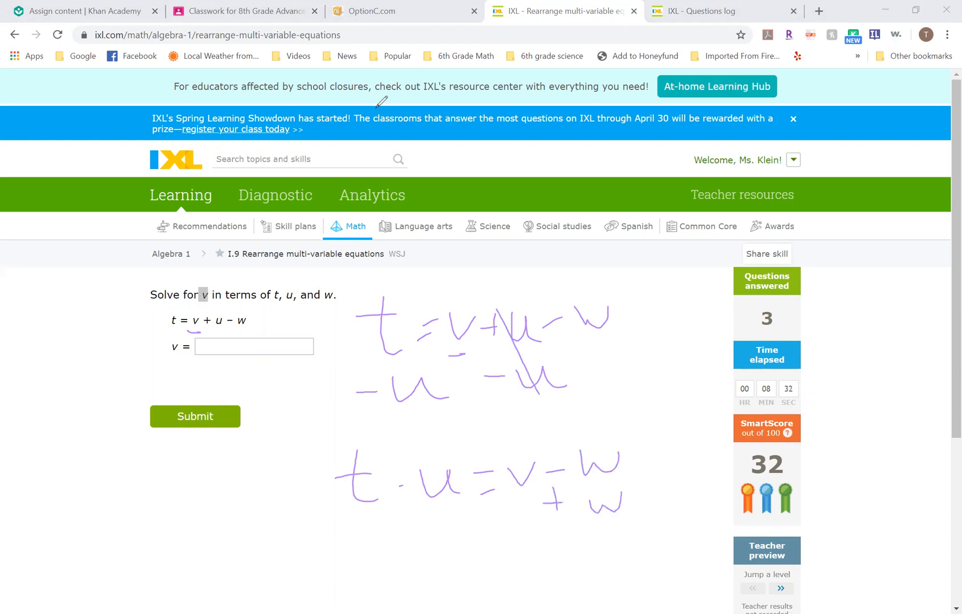
{"action": "left_click_drag", "start_coordinate": [577, 463], "coordinate": [647, 506]}
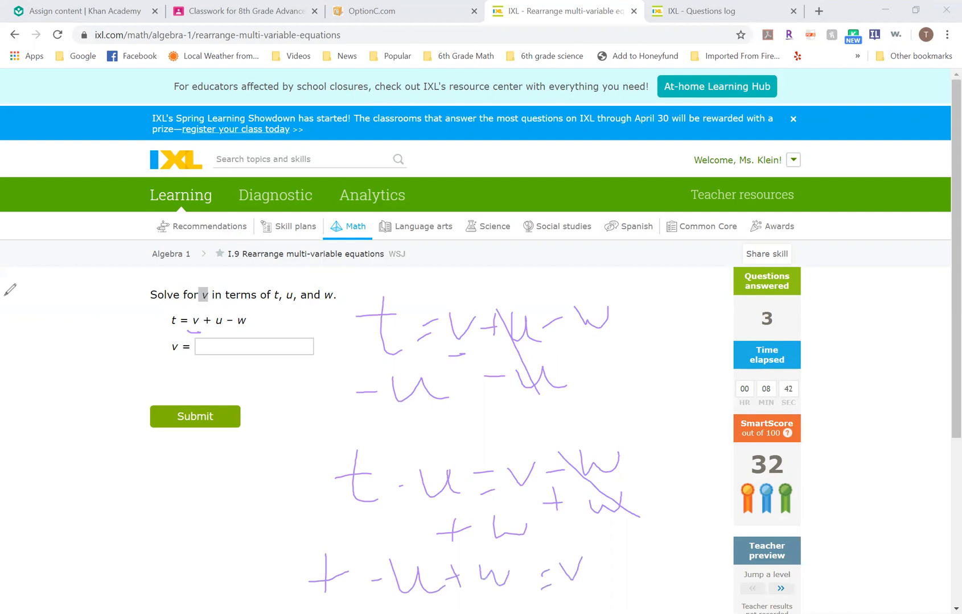
Submit v = t-u+w and jump ahead to the next level
{"action": "left_click", "coordinate": [253, 347]}
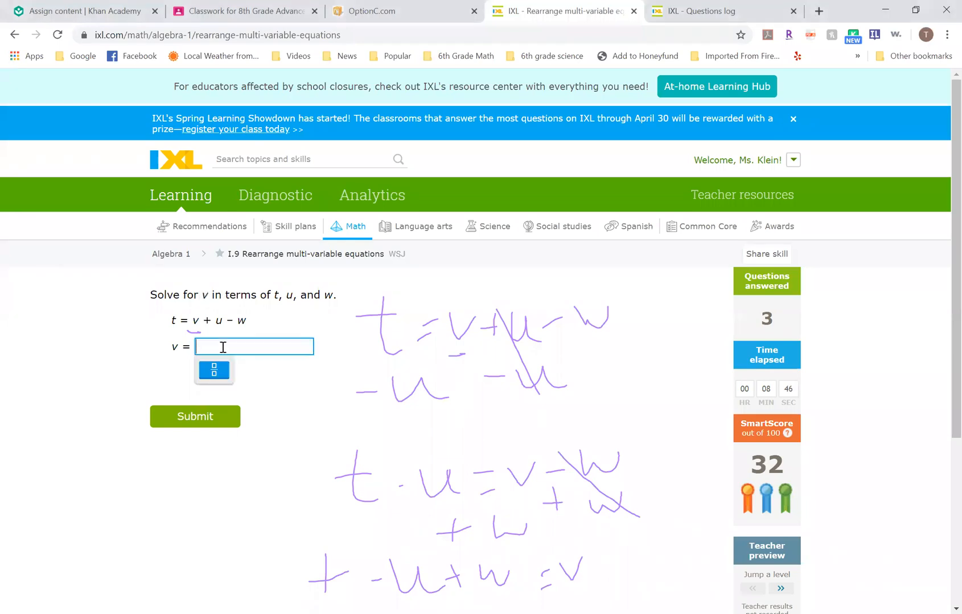
{"action": "type", "text": "t"}
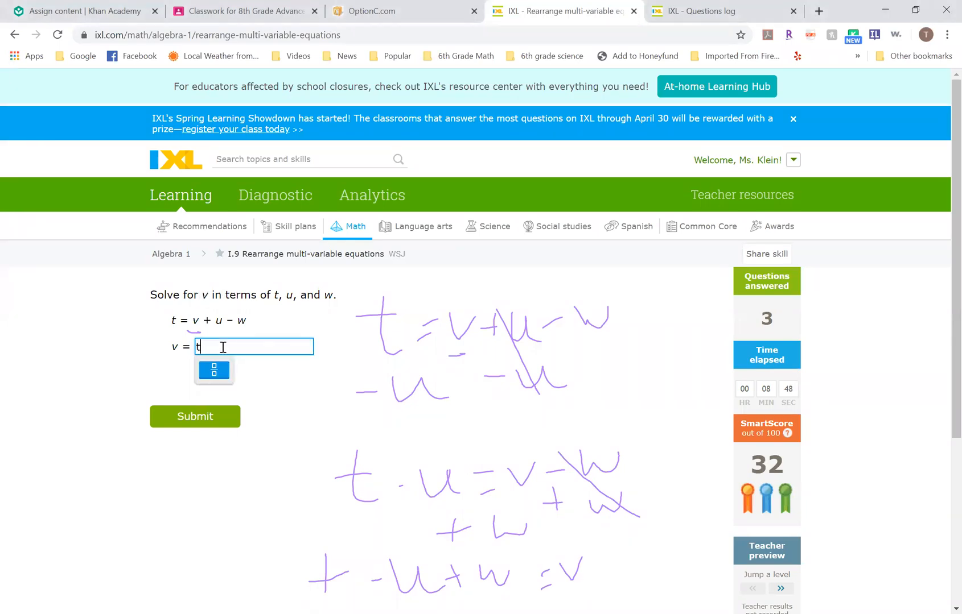
{"action": "type", "text": "-u"}
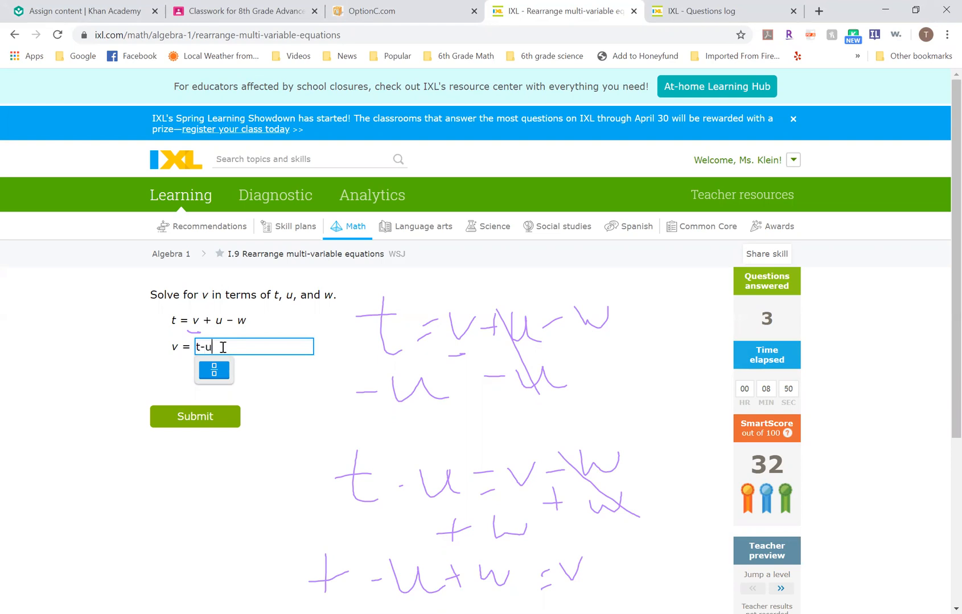
{"action": "type", "text": "+w"}
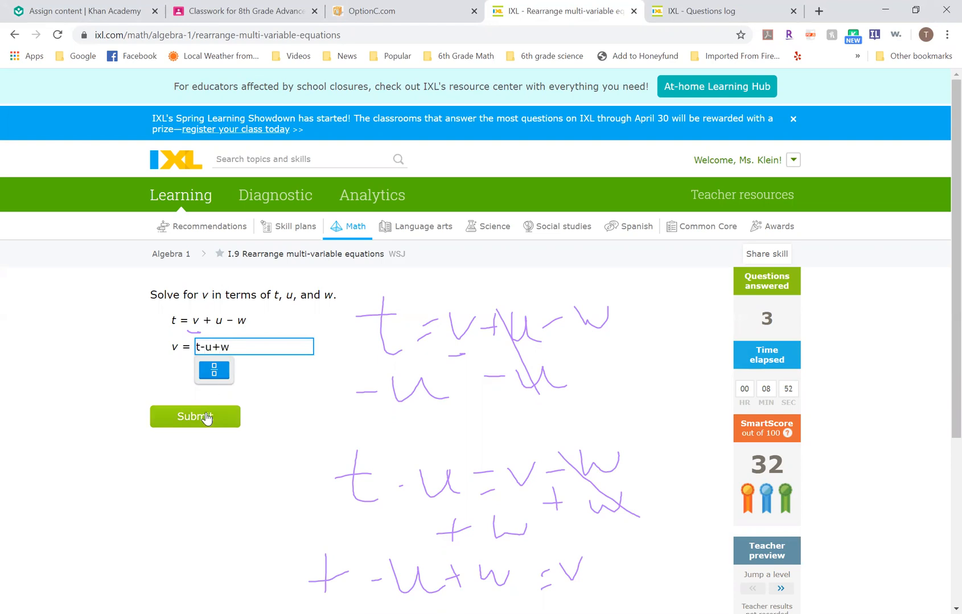
{"action": "left_click", "coordinate": [195, 416]}
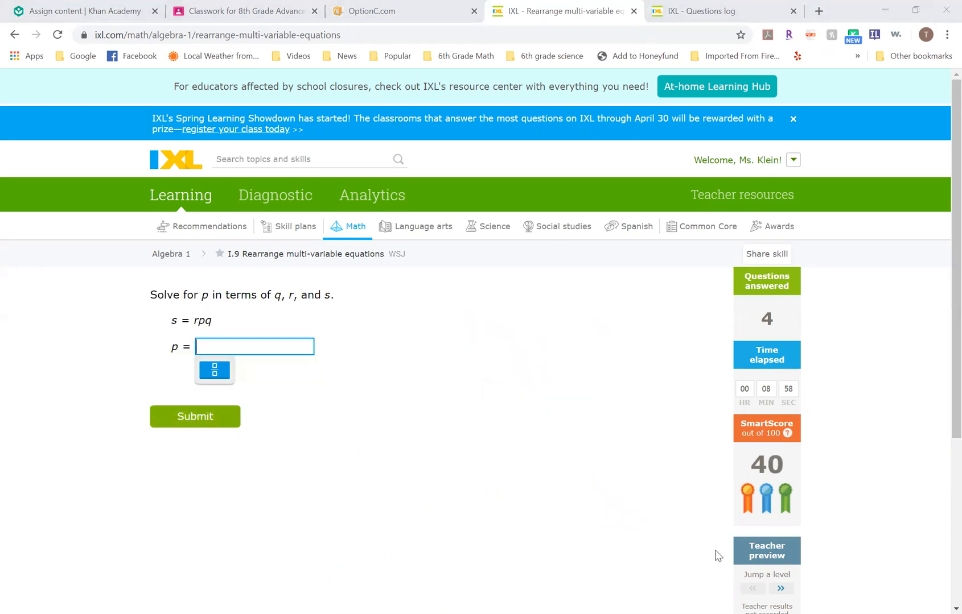
{"action": "left_click", "coordinate": [780, 588]}
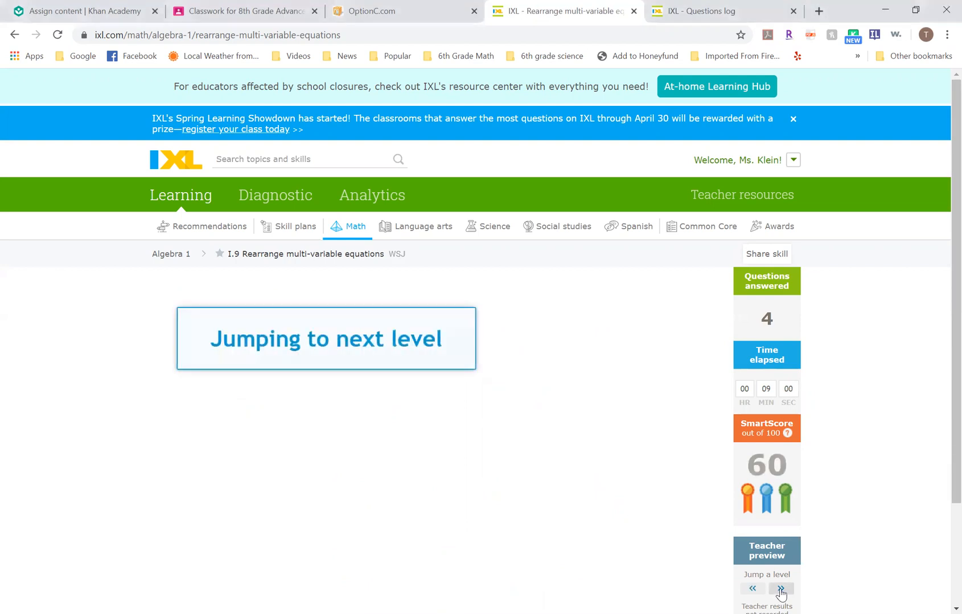
Handwrite w = (1/v)tu, circle u, and divide both sides by t
{"action": "left_click", "coordinate": [781, 589]}
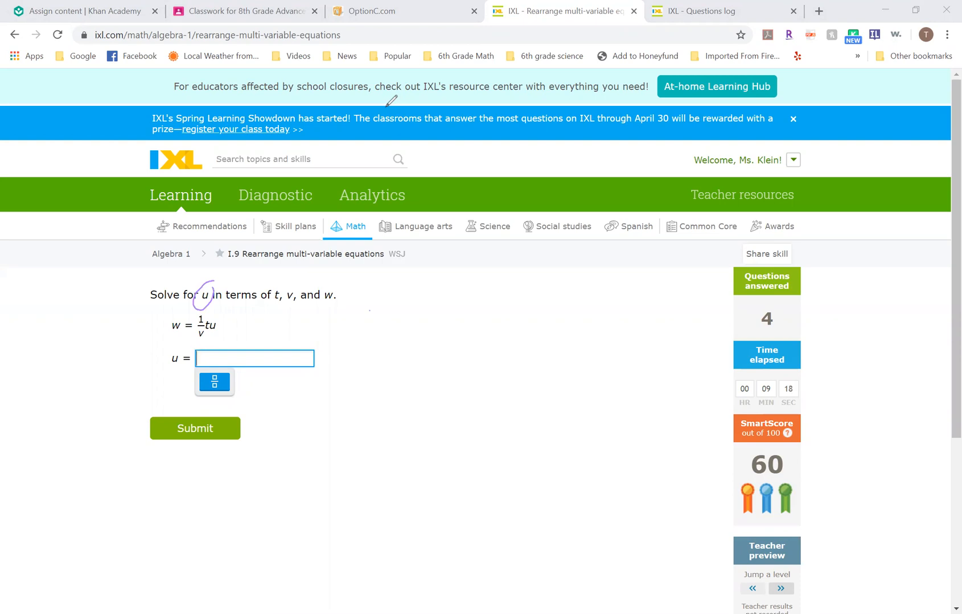
{"action": "left_click_drag", "start_coordinate": [373, 306], "coordinate": [460, 344]}
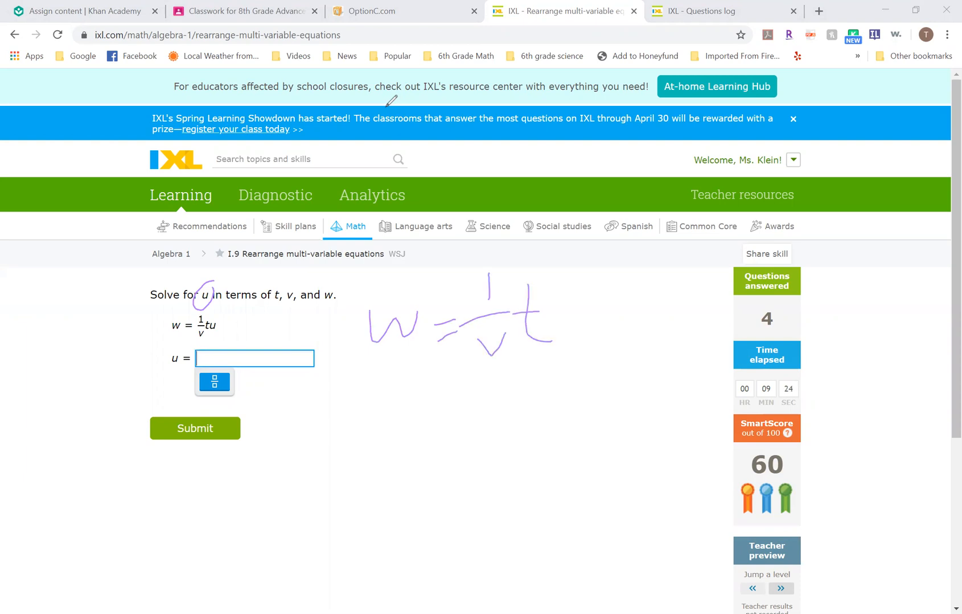
{"action": "left_click_drag", "start_coordinate": [552, 300], "coordinate": [579, 331]}
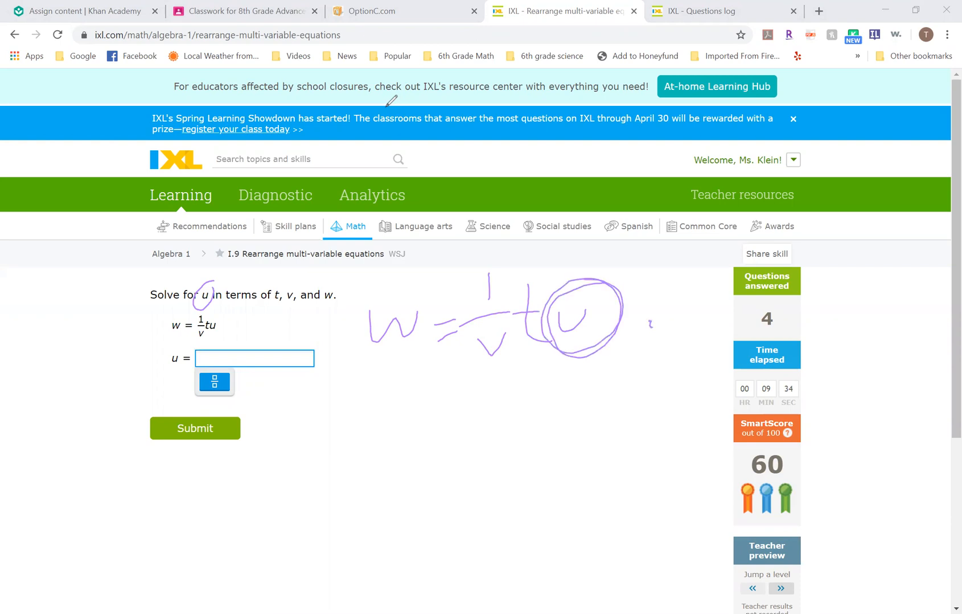
{"action": "left_click_drag", "start_coordinate": [656, 325], "coordinate": [687, 313]}
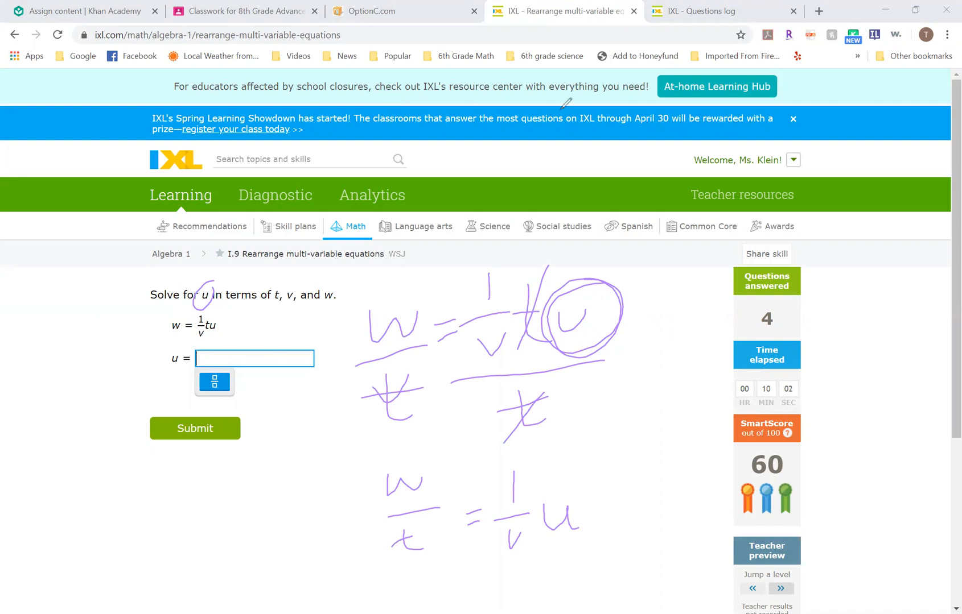
Note multiplying both sides by v in red, then submit u = vw/t
{"action": "left_click_drag", "start_coordinate": [515, 466], "coordinate": [514, 559]}
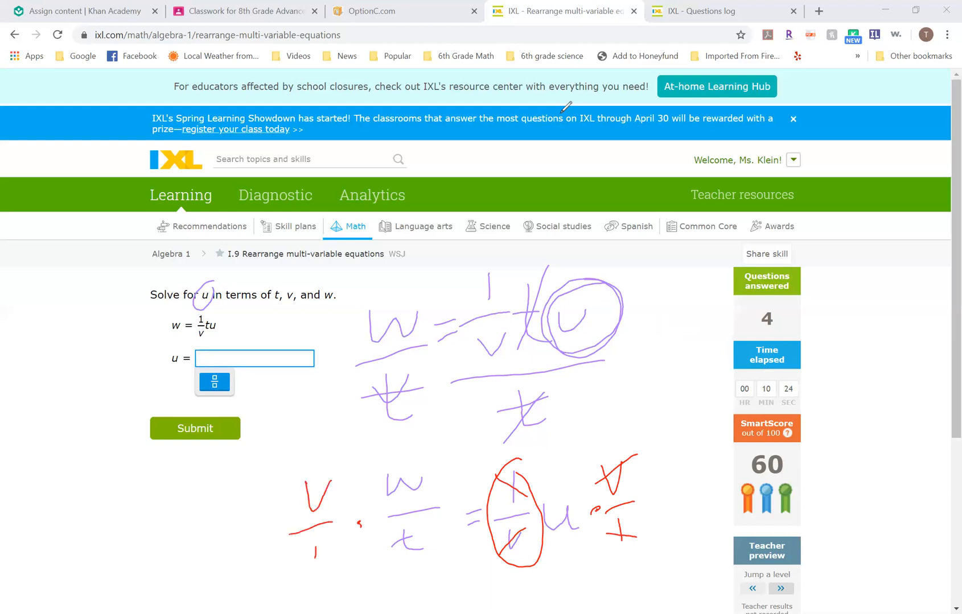
{"action": "mouse_move", "coordinate": [365, 131]}
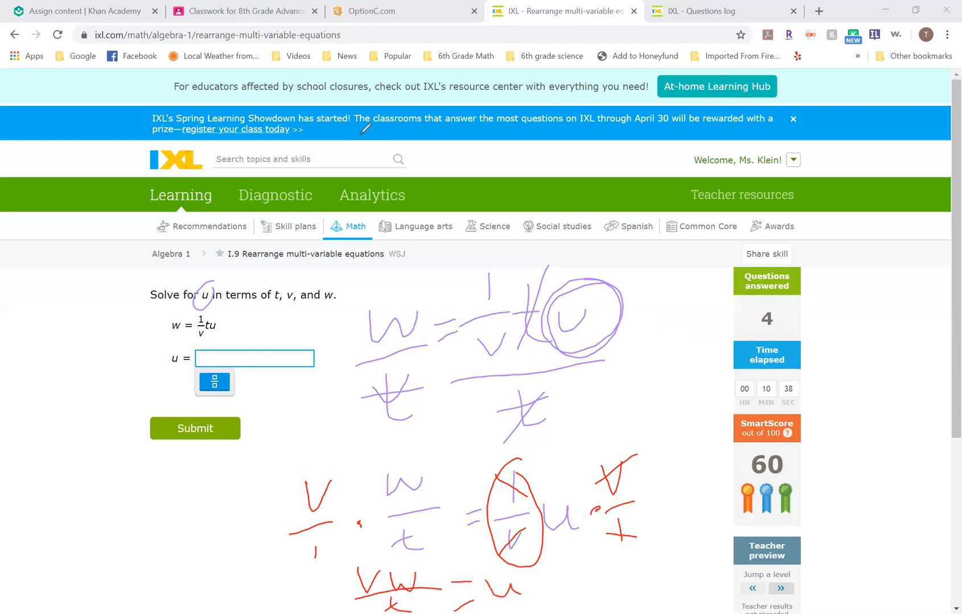
{"action": "mouse_move", "coordinate": [356, 101]}
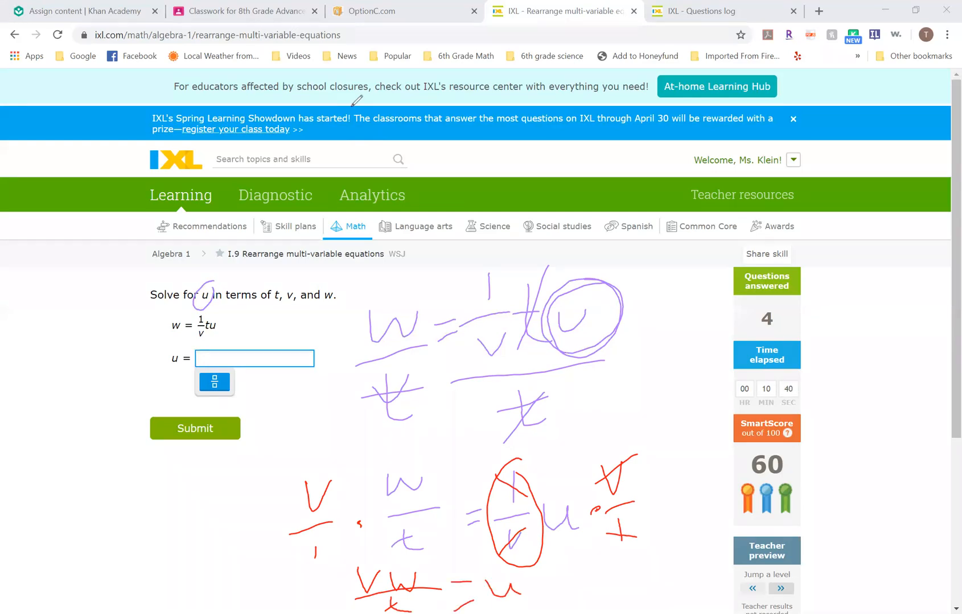
{"action": "left_click", "coordinate": [254, 359]}
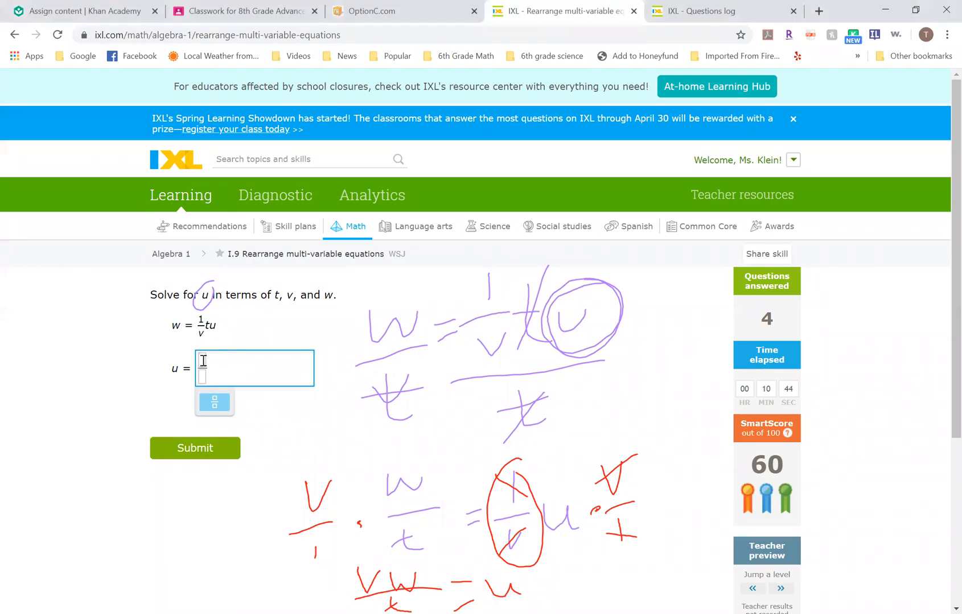
{"action": "type", "text": "vw"}
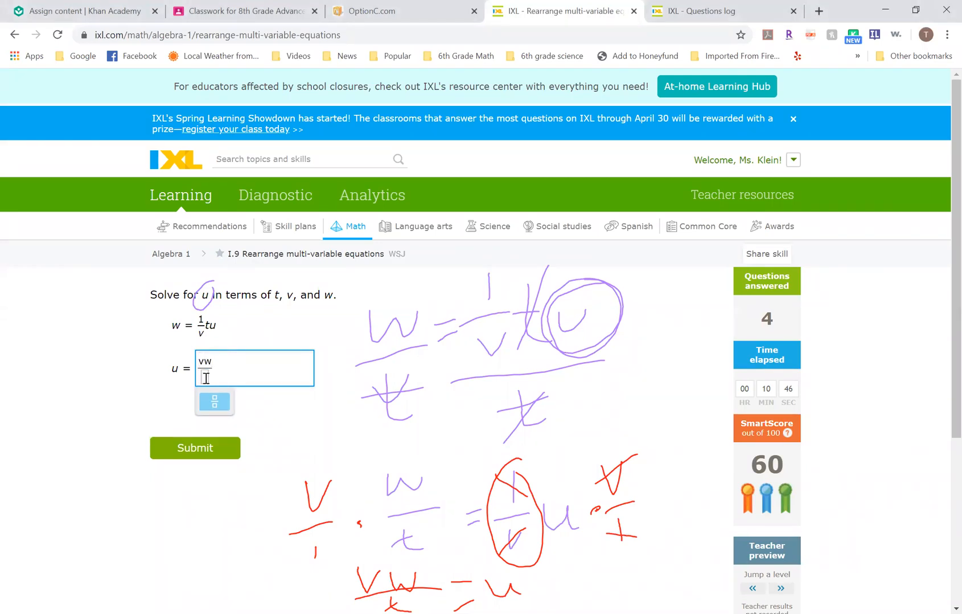
{"action": "type", "text": "t"}
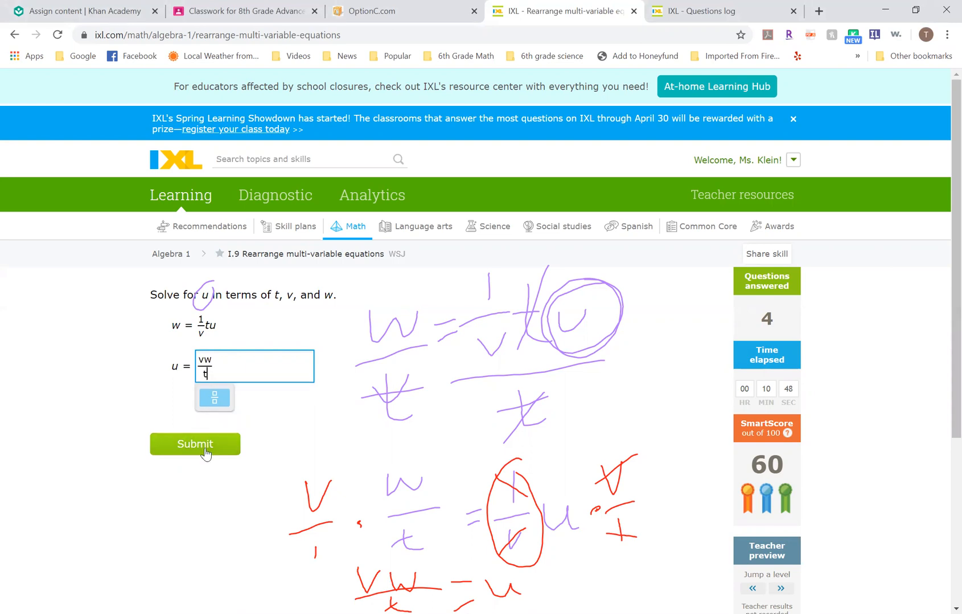
{"action": "left_click", "coordinate": [195, 445]}
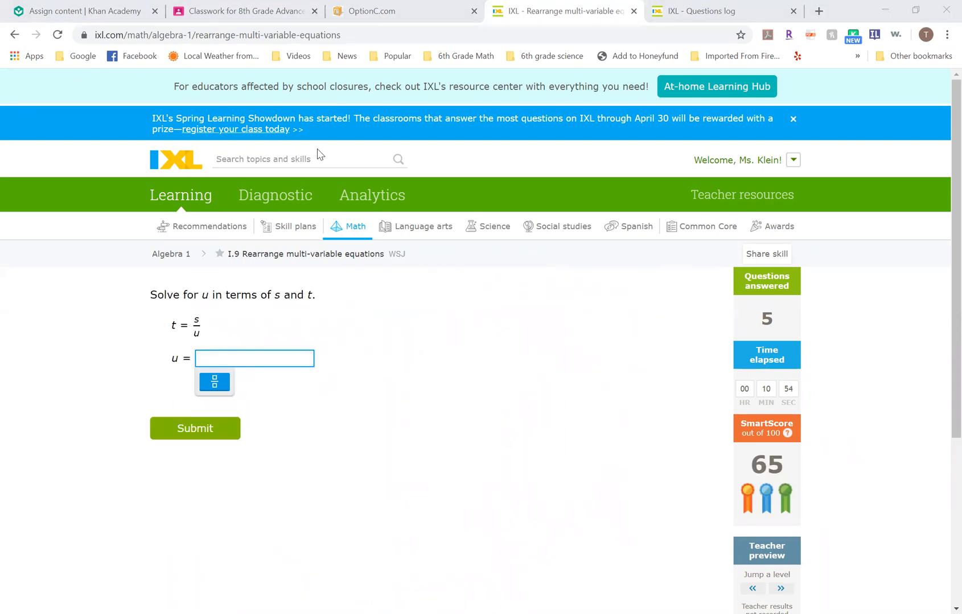
Highlight u and handwrite the solution steps for t = s/u
{"action": "double_click", "coordinate": [204, 295]}
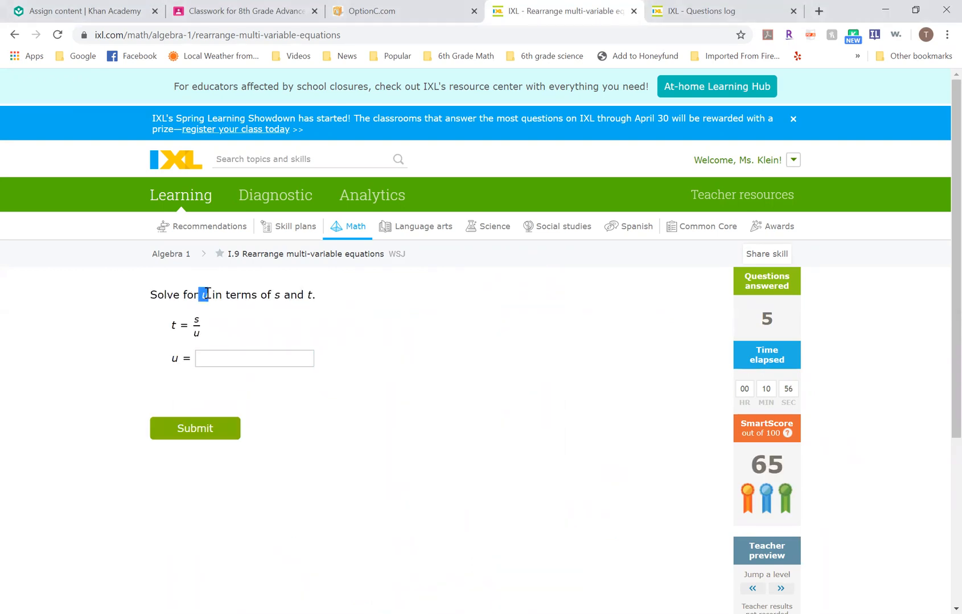
{"action": "mouse_move", "coordinate": [429, 266]}
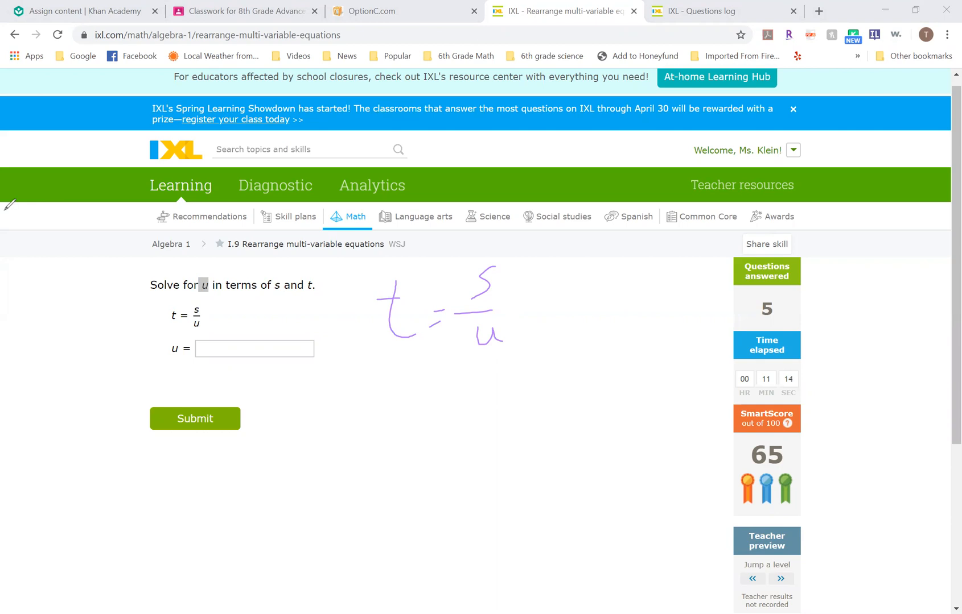
{"action": "left_click_drag", "start_coordinate": [521, 289], "coordinate": [549, 313]}
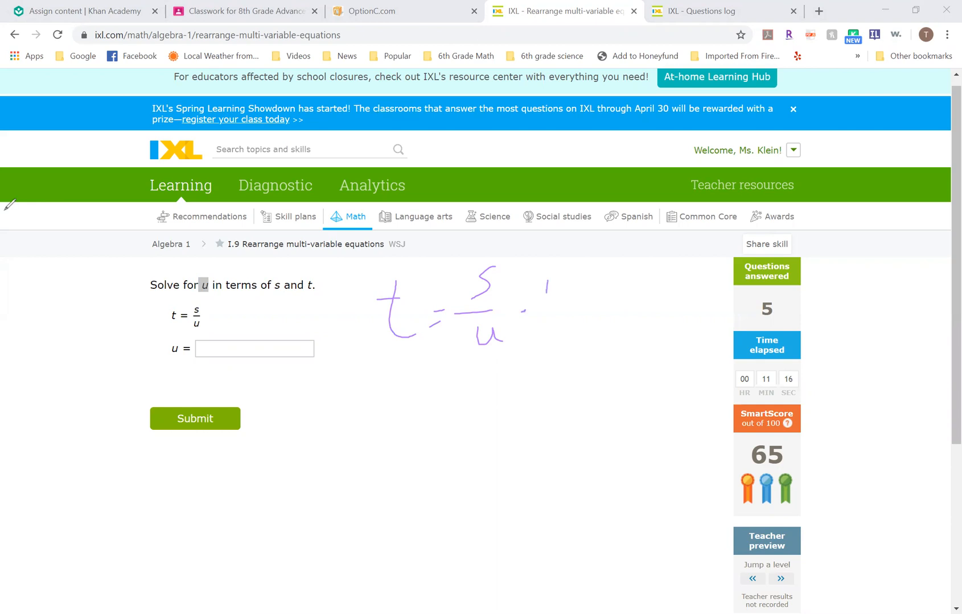
{"action": "left_click_drag", "start_coordinate": [540, 301], "coordinate": [580, 306]}
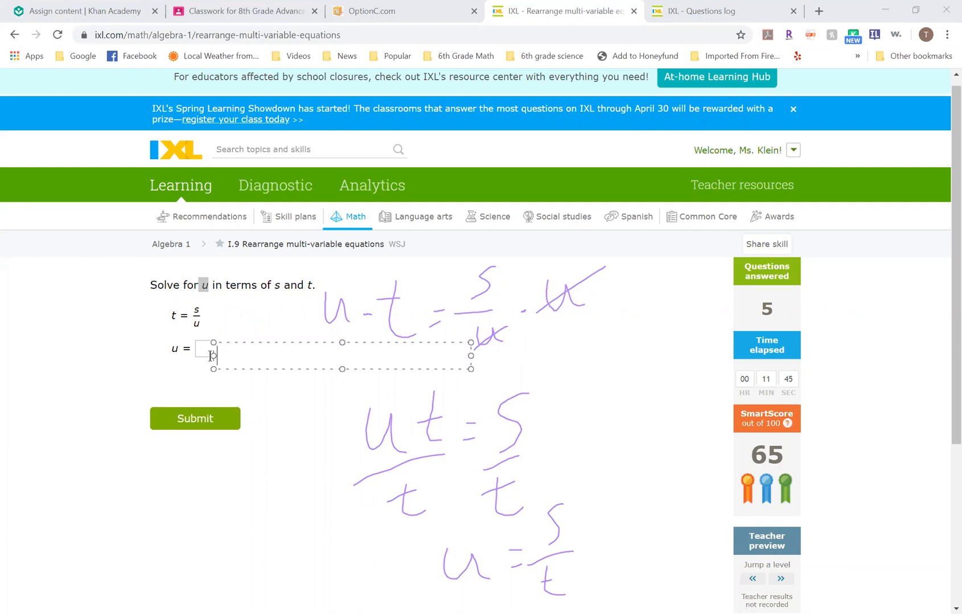
Enter s/t as the answer for u and submit it
{"action": "left_click", "coordinate": [220, 350]}
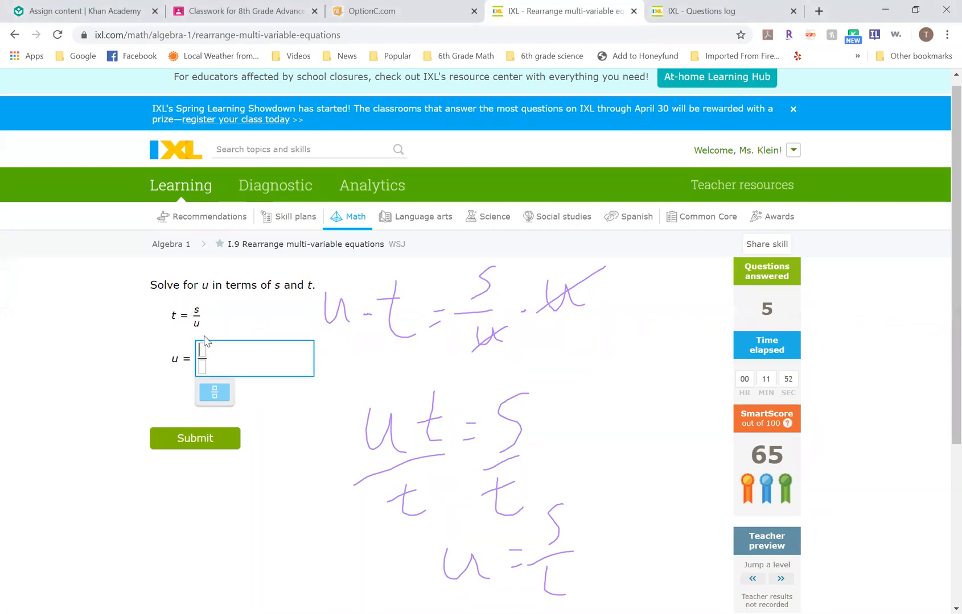
{"action": "type", "text": "s/t"}
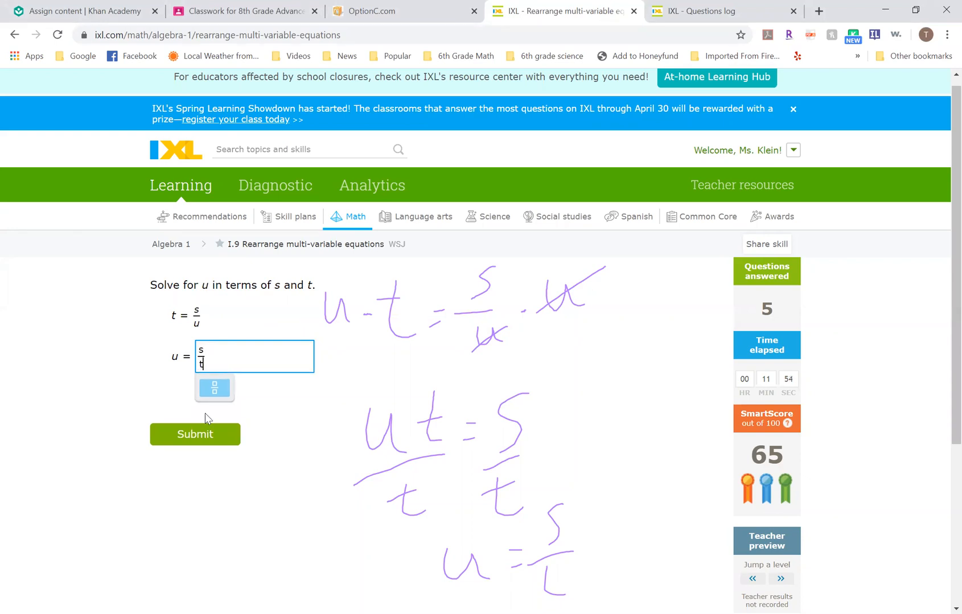
{"action": "left_click", "coordinate": [194, 434]}
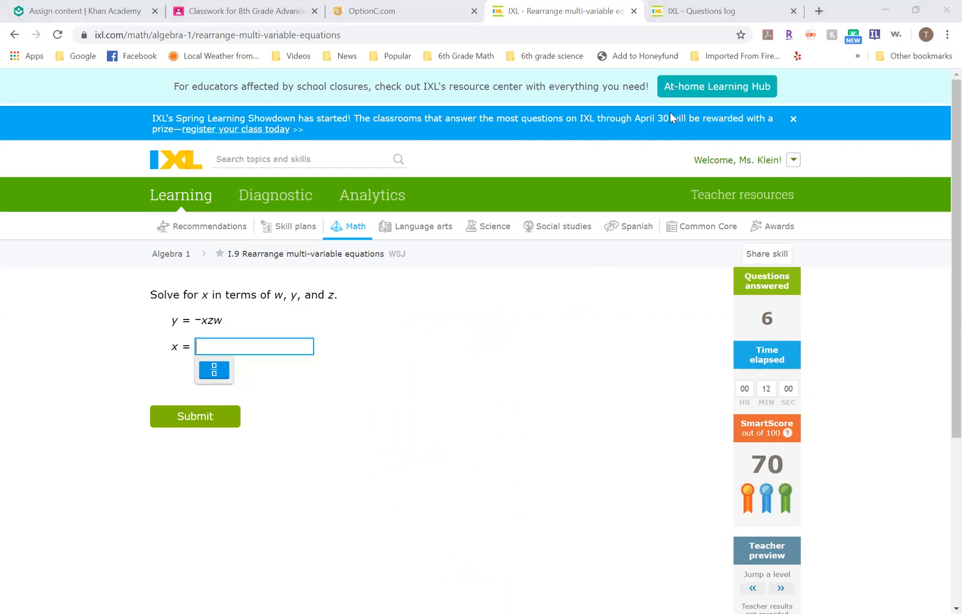
{"action": "mouse_move", "coordinate": [545, 143]}
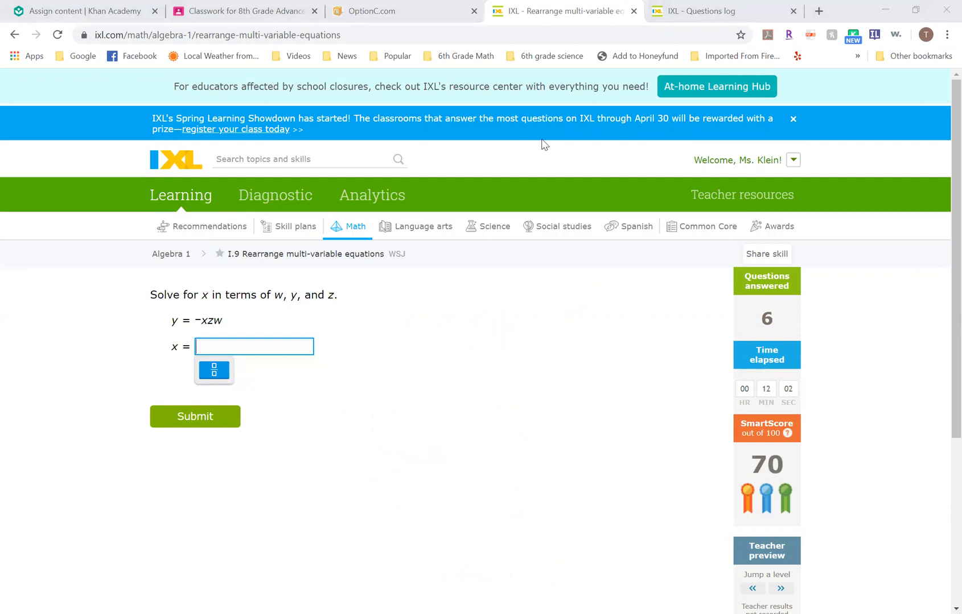
Handwrite y = −xzw and circle the factors multiplied with x in red
{"action": "scroll", "scroll_direction": "down", "scroll_amount": 3}
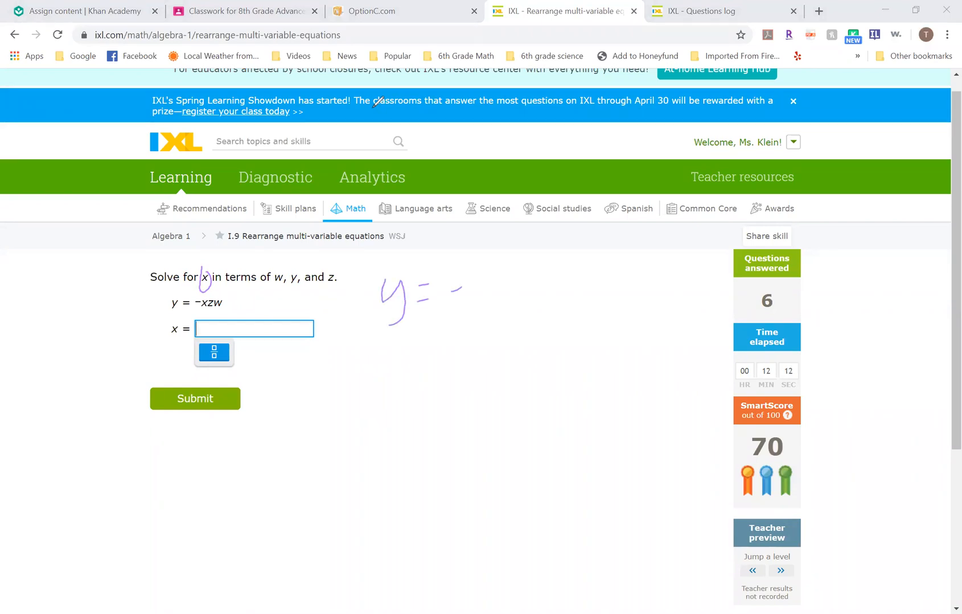
{"action": "left_click_drag", "start_coordinate": [448, 288], "coordinate": [534, 300]}
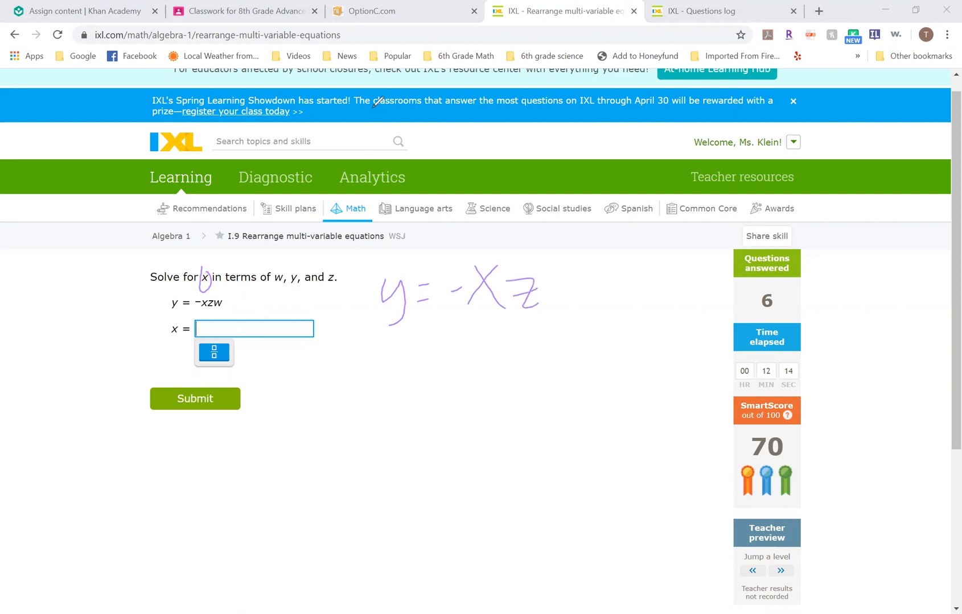
{"action": "left_click_drag", "start_coordinate": [546, 270], "coordinate": [577, 307]}
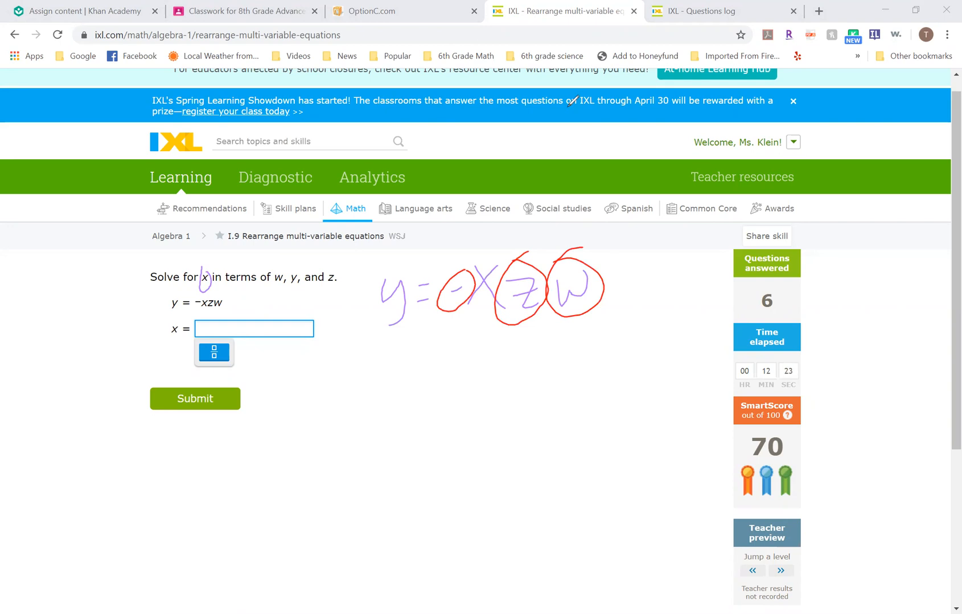
{"action": "left_click_drag", "start_coordinate": [437, 345], "coordinate": [637, 340]}
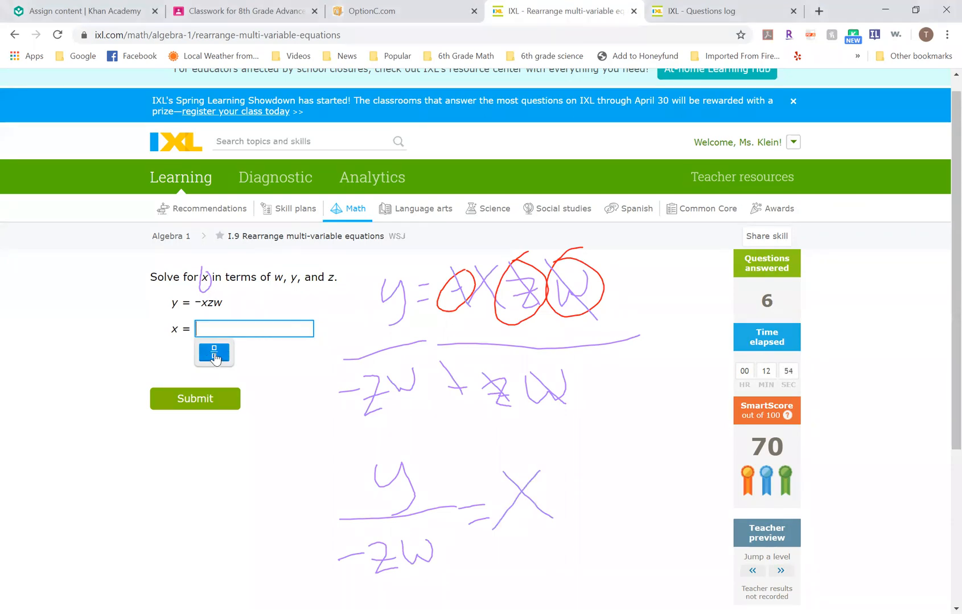
Submit x = y over −zw as a fraction answer
{"action": "left_click", "coordinate": [214, 354]}
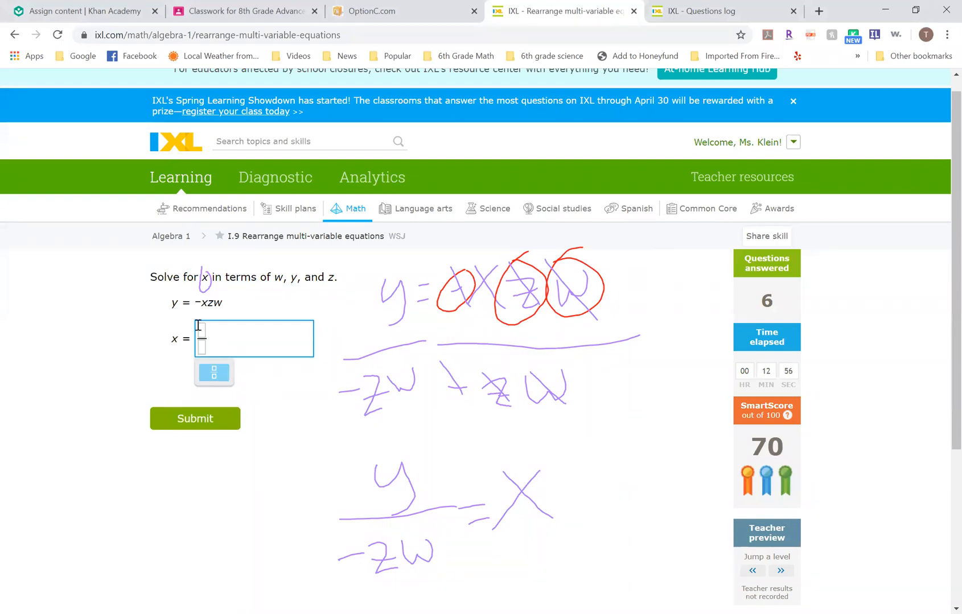
{"action": "type", "text": "y"}
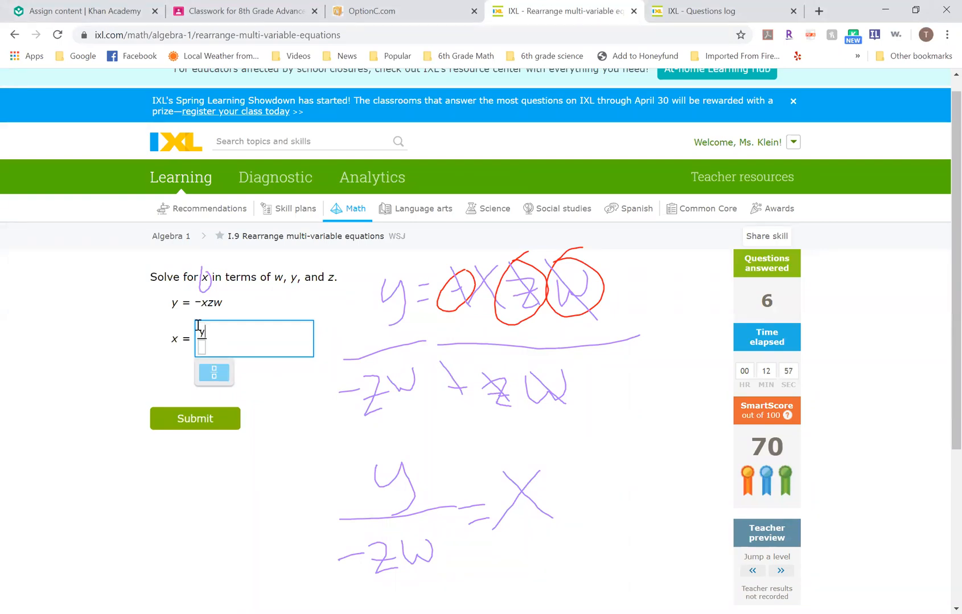
{"action": "type", "text": "-z"}
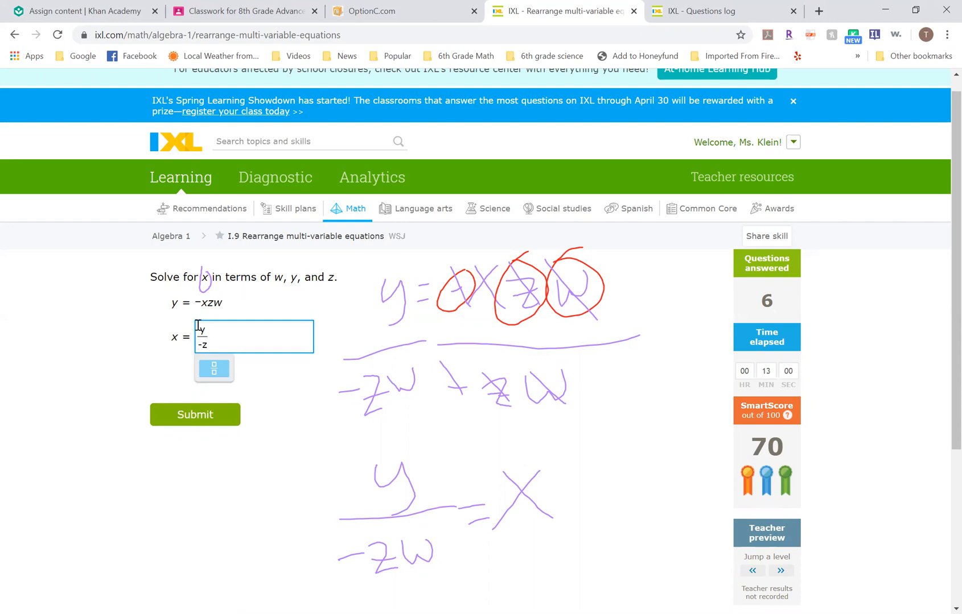
{"action": "type", "text": "w"}
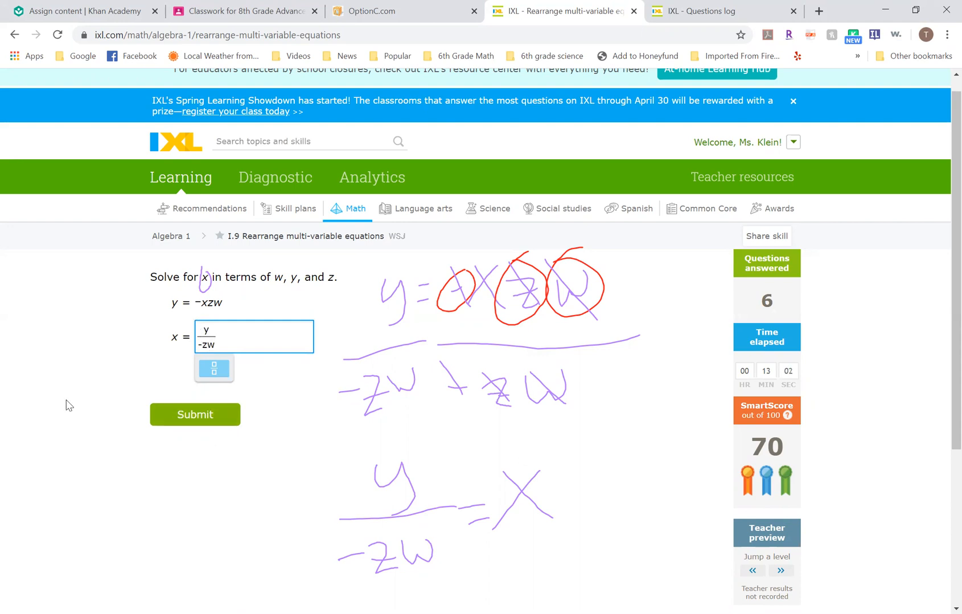
{"action": "mouse_move", "coordinate": [106, 414]}
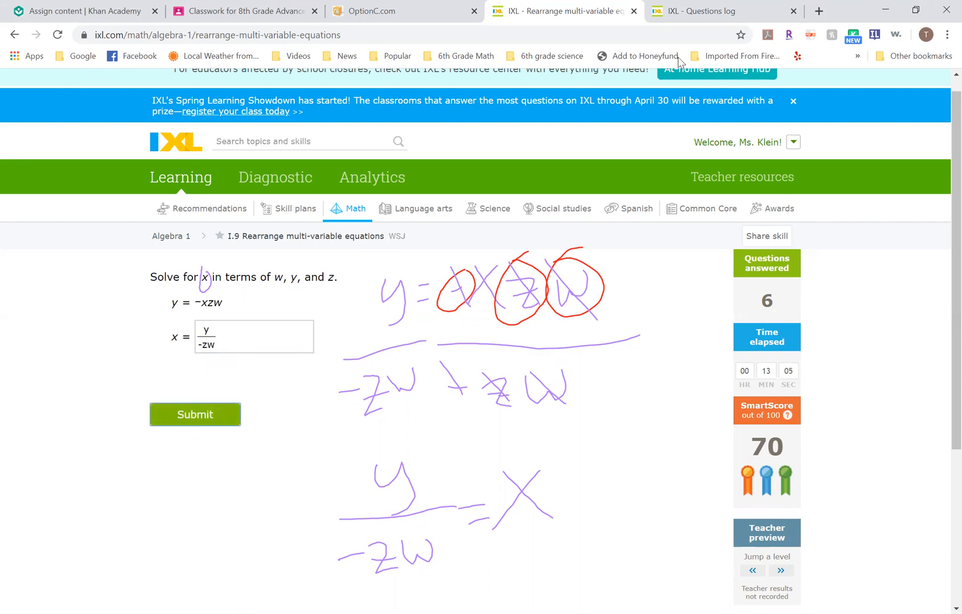
{"action": "left_click", "coordinate": [195, 414]}
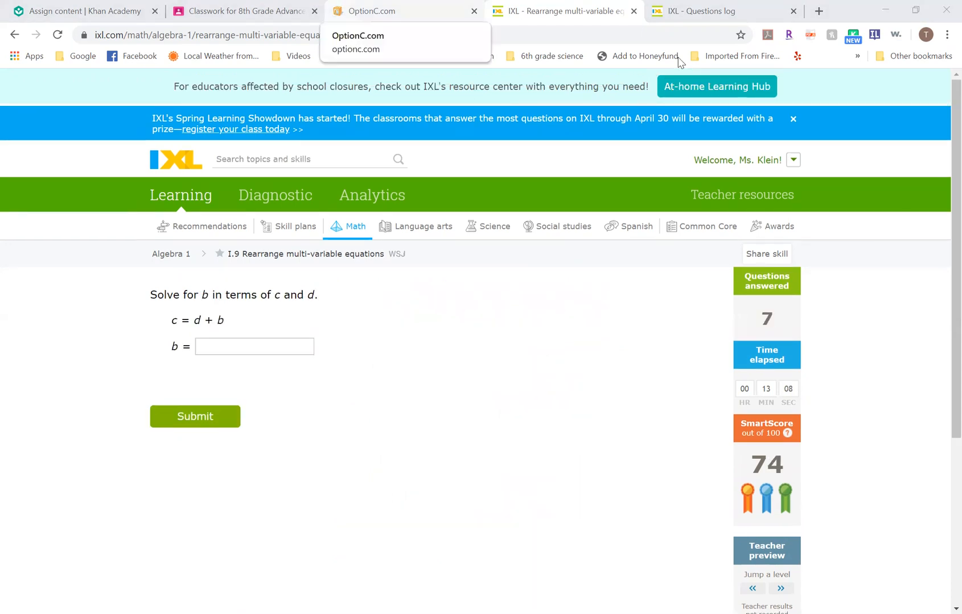